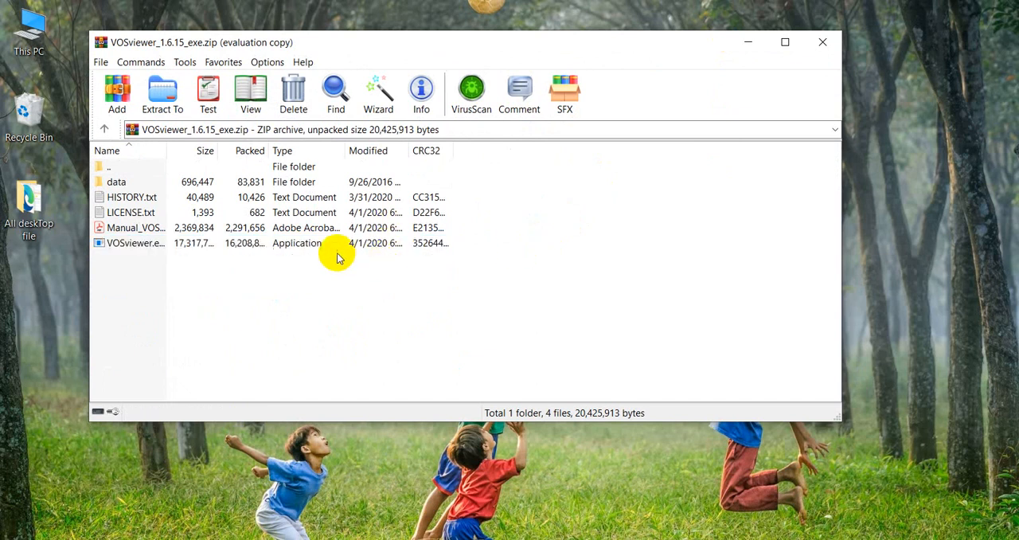
{"action": "mouse_move", "coordinate": [334, 246]}
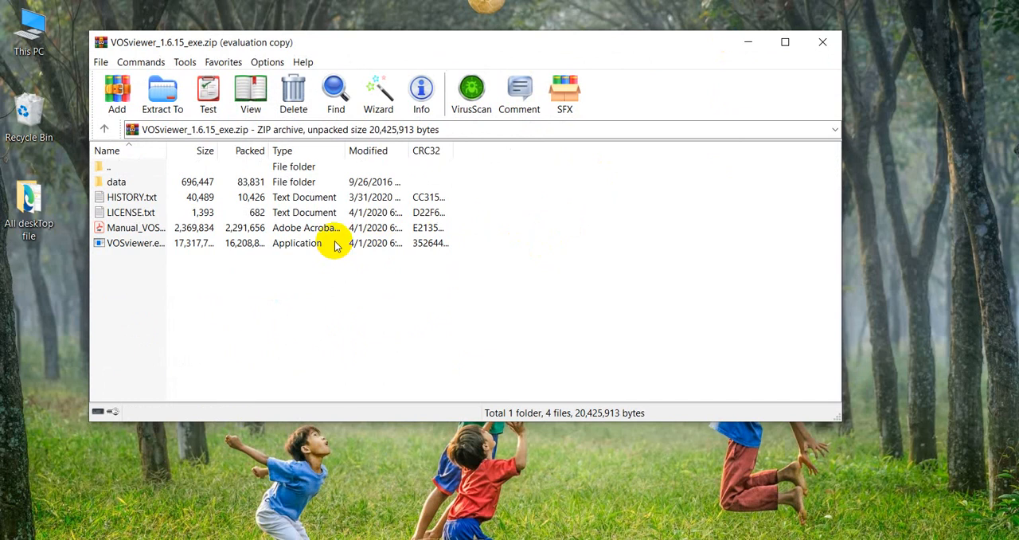
Step: Launch VOSviewer.exe from the WinRAR archive so its splash screen appears
{"action": "double_click", "coordinate": [136, 242]}
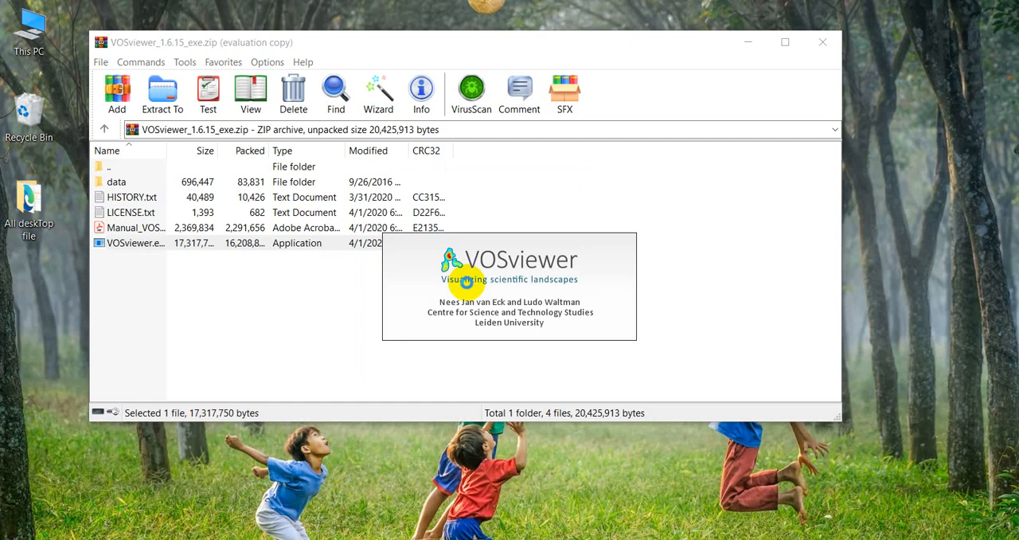
{"action": "mouse_move", "coordinate": [401, 503]}
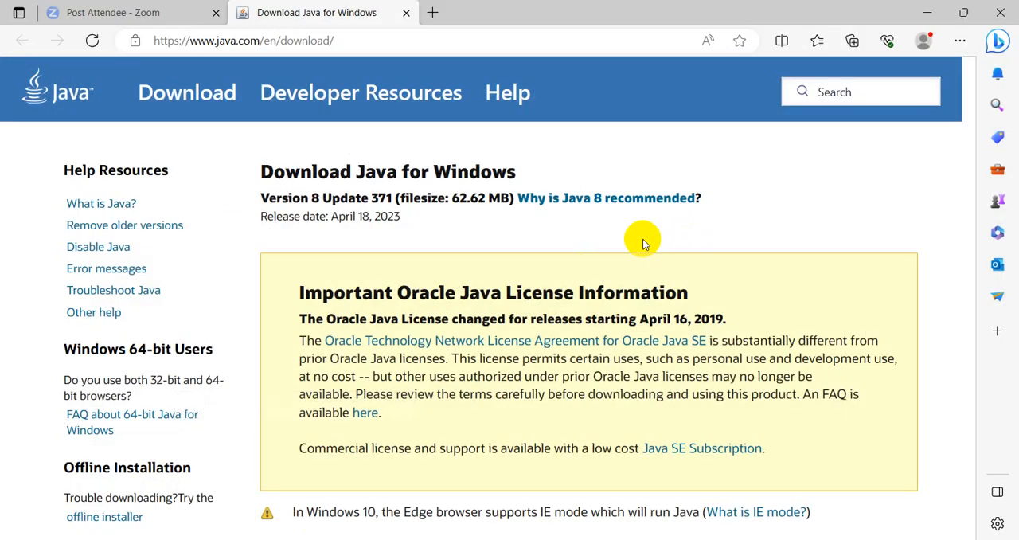
{"action": "mouse_move", "coordinate": [597, 263]}
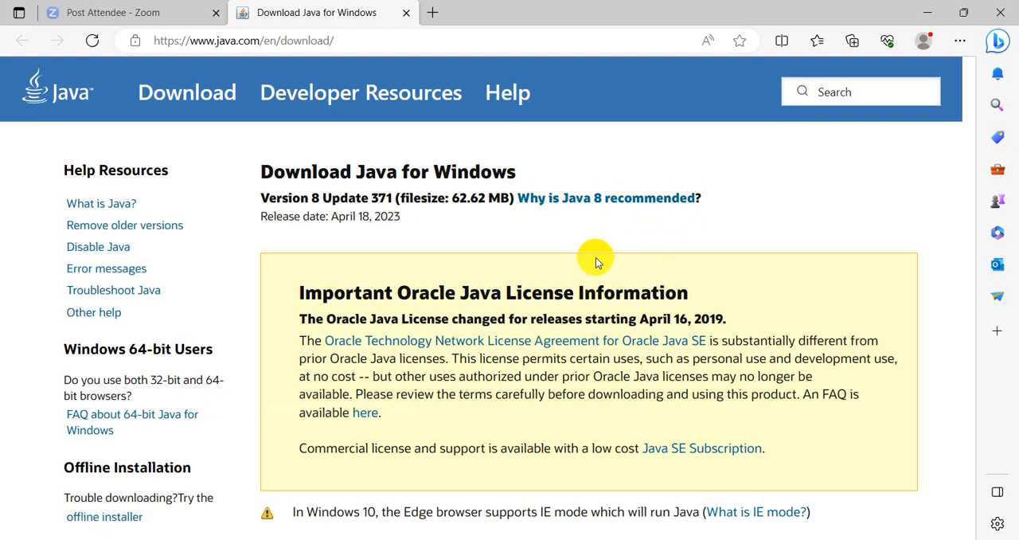
{"action": "mouse_move", "coordinate": [916, 6]}
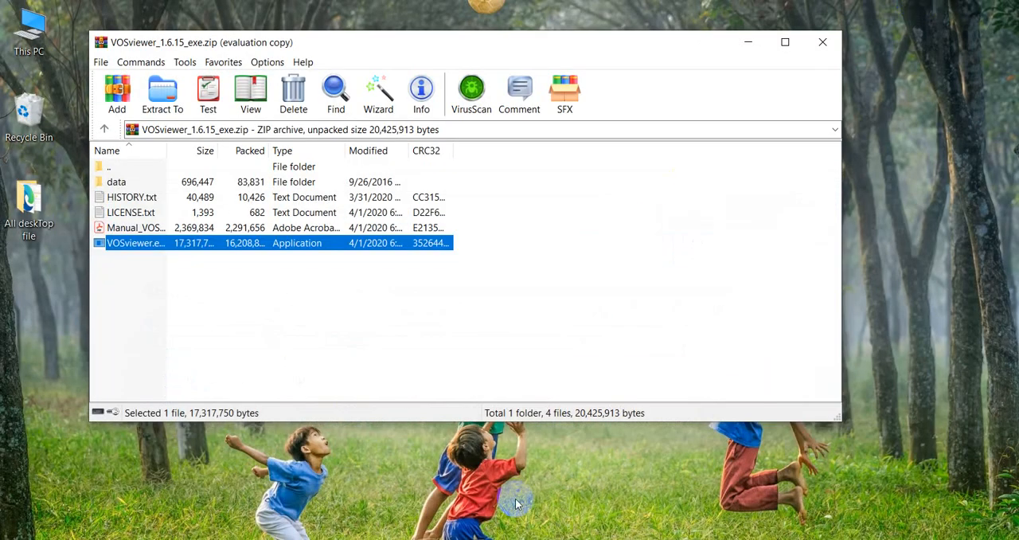
{"action": "mouse_move", "coordinate": [456, 368]}
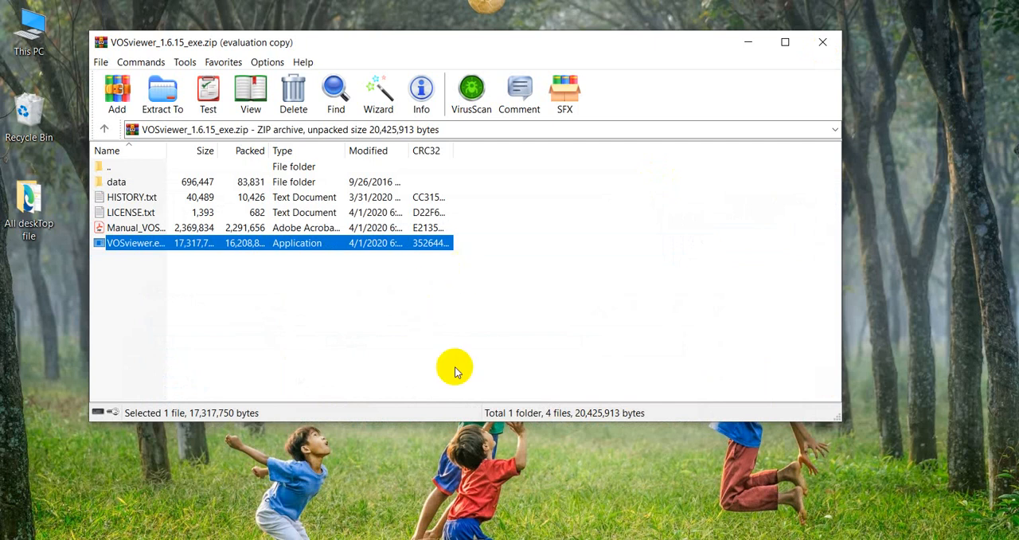
{"action": "mouse_move", "coordinate": [414, 433]}
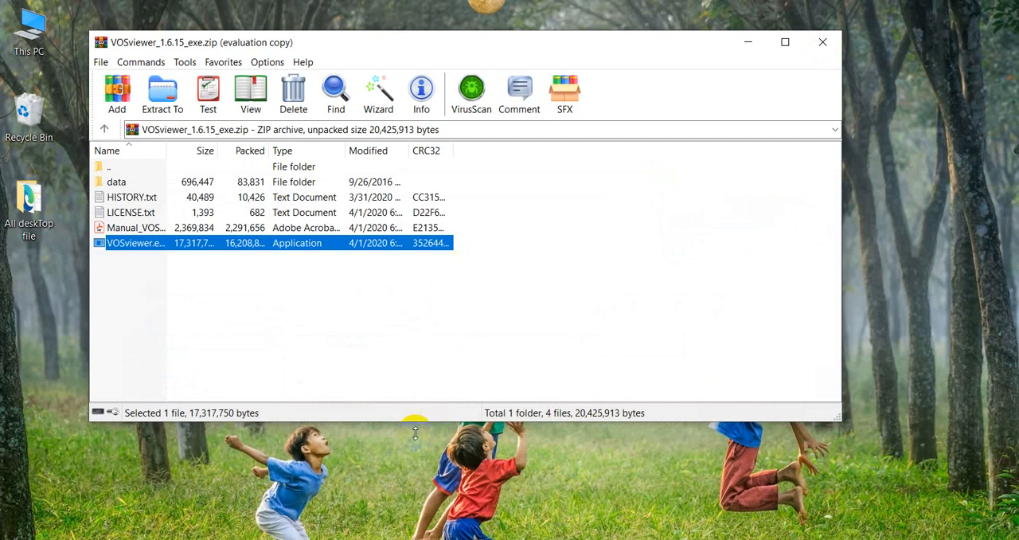
{"action": "mouse_move", "coordinate": [408, 416]}
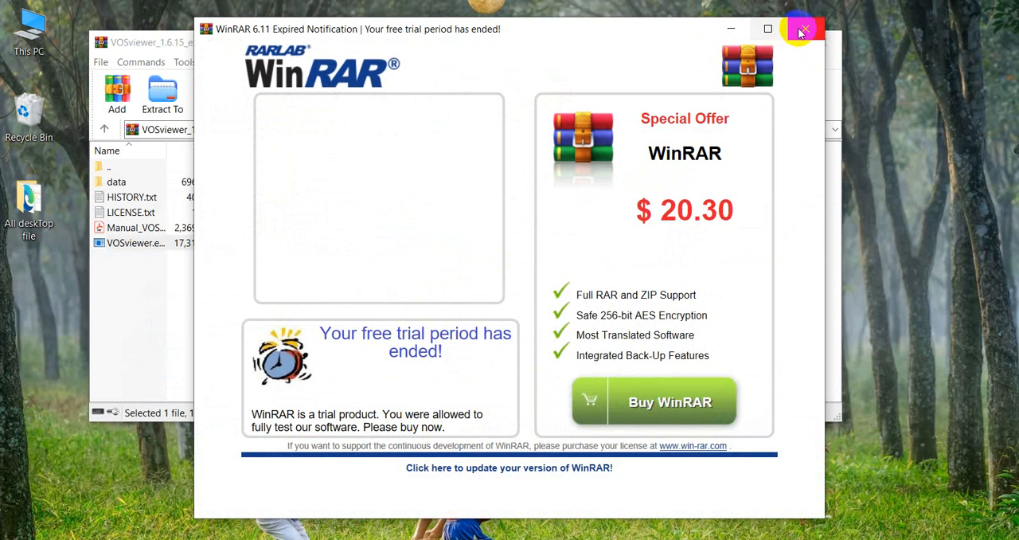
{"action": "left_click", "coordinate": [803, 28]}
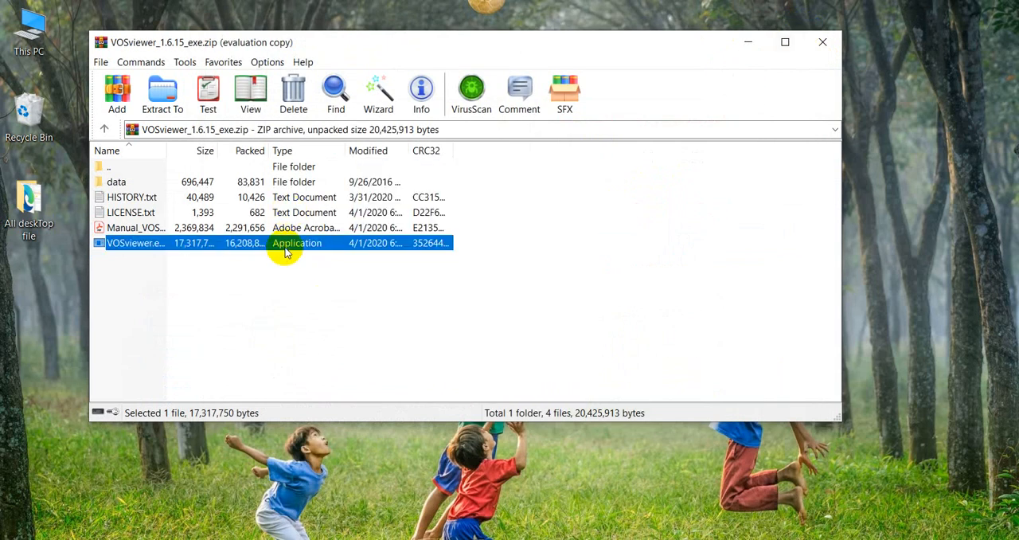
Step: Launch VOSviewer.exe again from the archive and dismiss the desktop context menu while it loads
{"action": "double_click", "coordinate": [135, 242]}
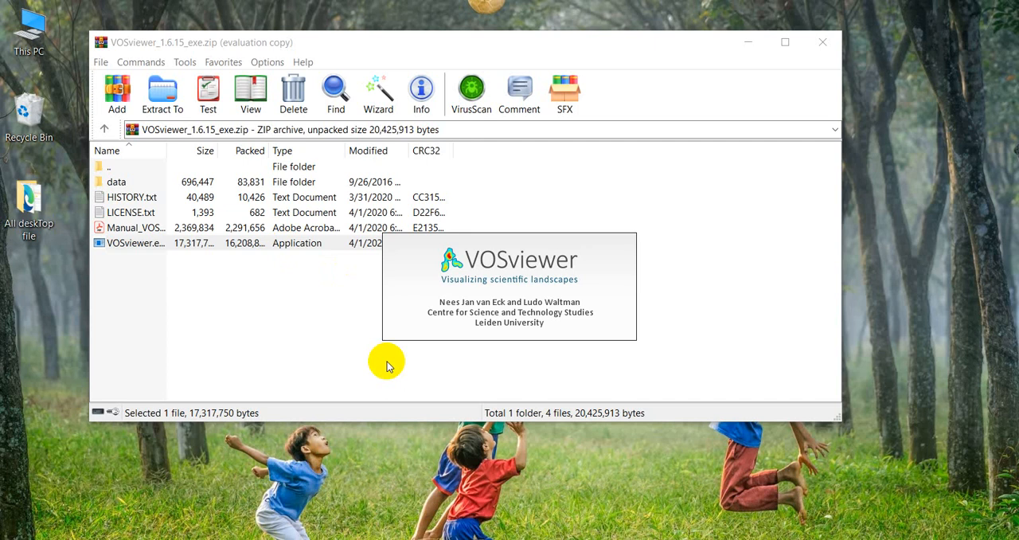
{"action": "mouse_move", "coordinate": [376, 388]}
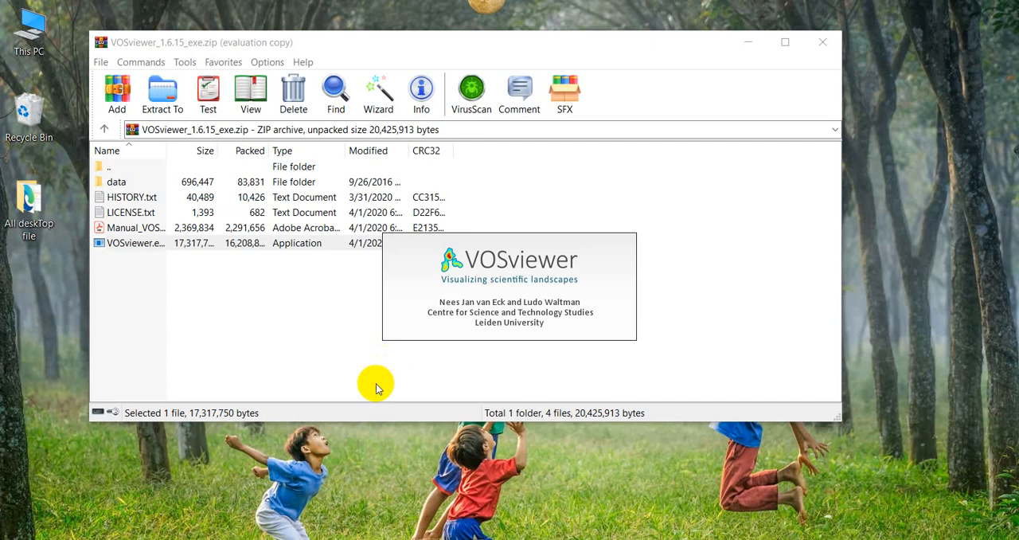
{"action": "mouse_move", "coordinate": [407, 392]}
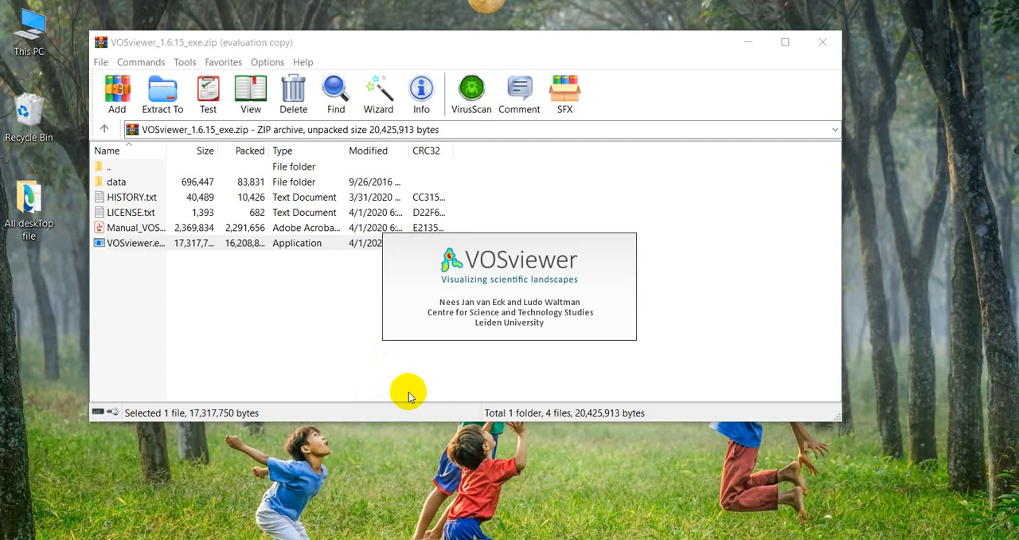
{"action": "mouse_move", "coordinate": [513, 261]}
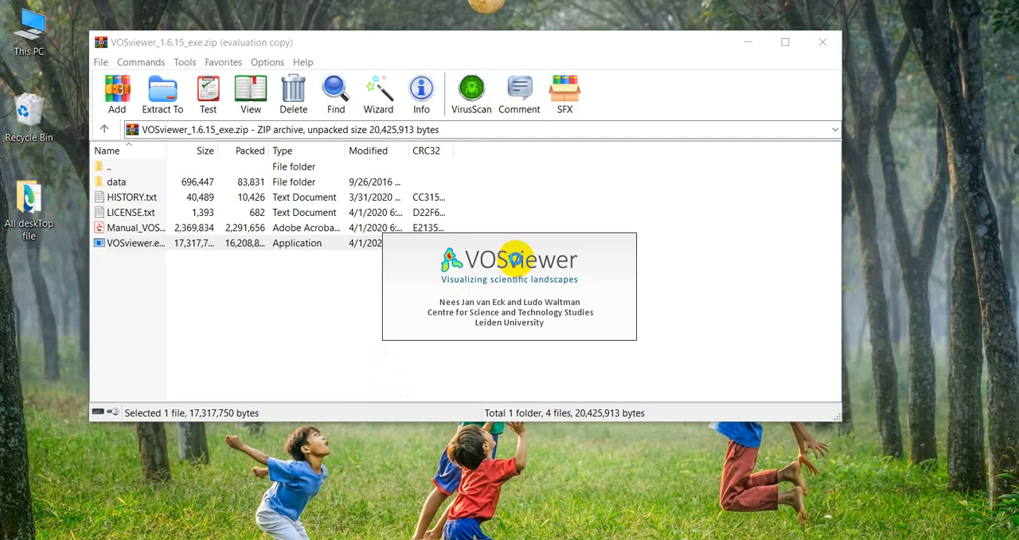
{"action": "mouse_move", "coordinate": [570, 209]}
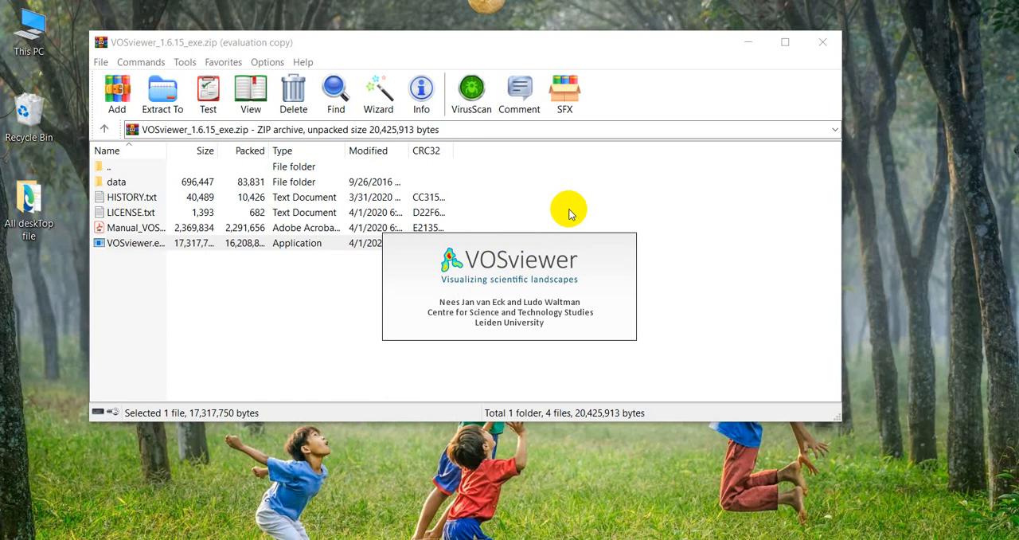
{"action": "mouse_move", "coordinate": [510, 408]}
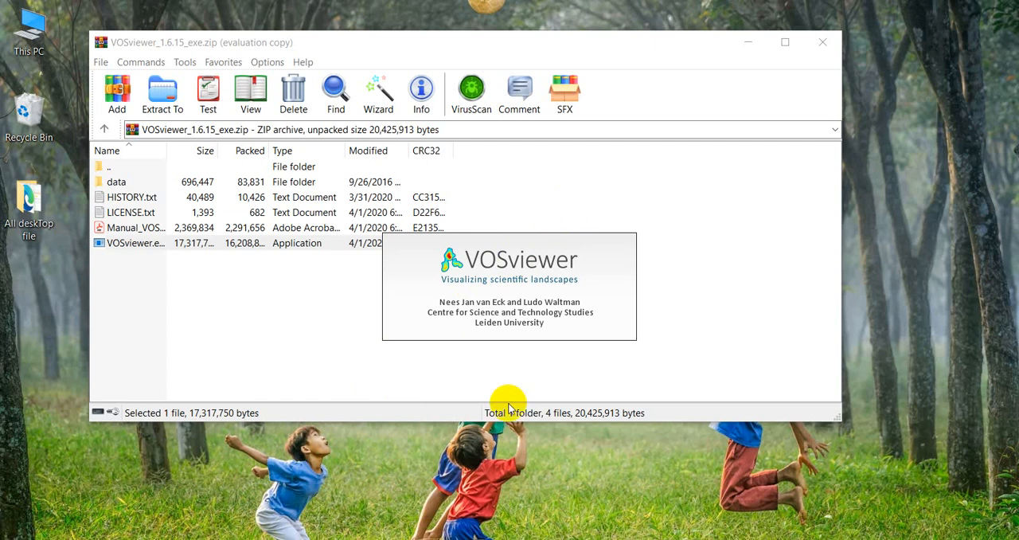
{"action": "mouse_move", "coordinate": [524, 373]}
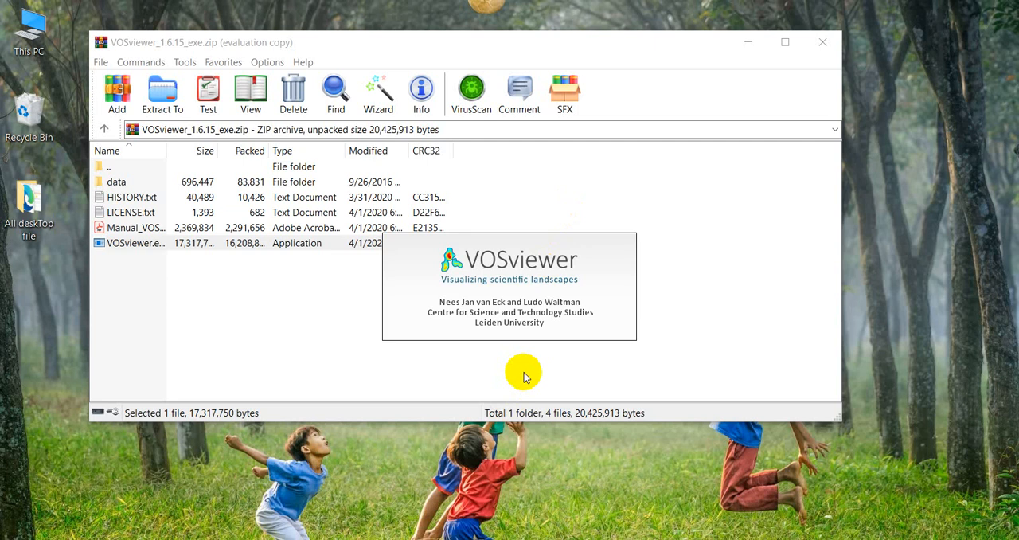
{"action": "mouse_move", "coordinate": [565, 232]}
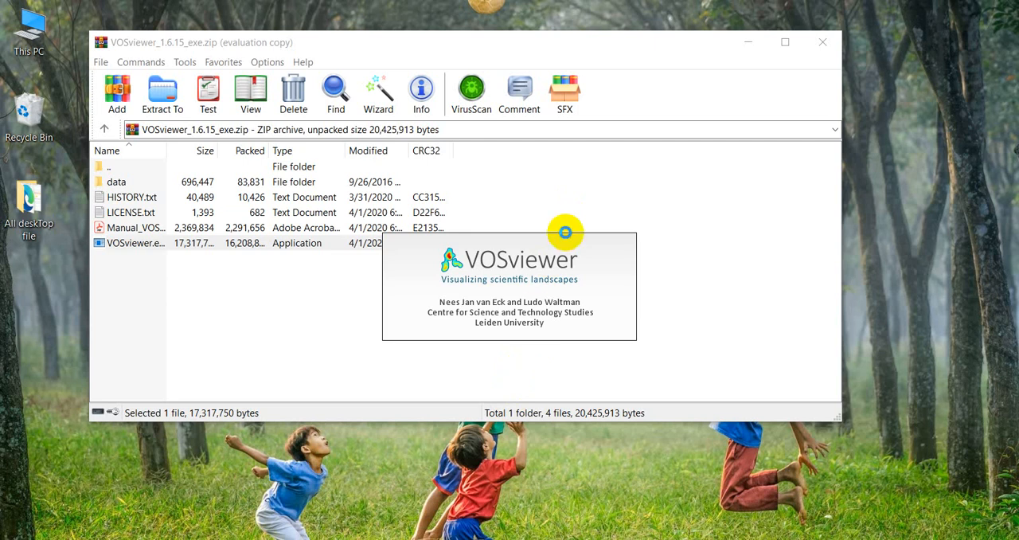
{"action": "mouse_move", "coordinate": [927, 142]}
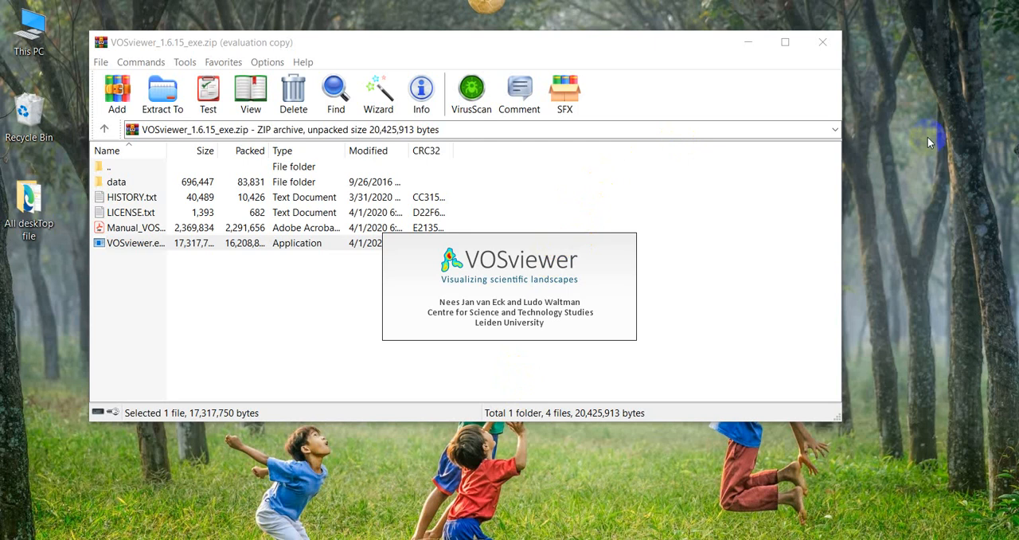
{"action": "right_click", "coordinate": [930, 144]}
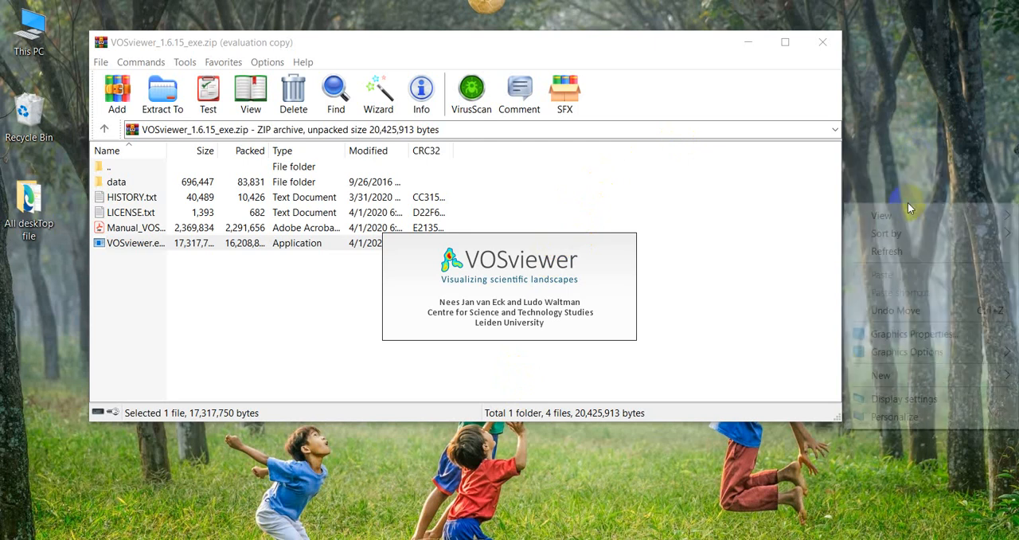
{"action": "left_click", "coordinate": [914, 255]}
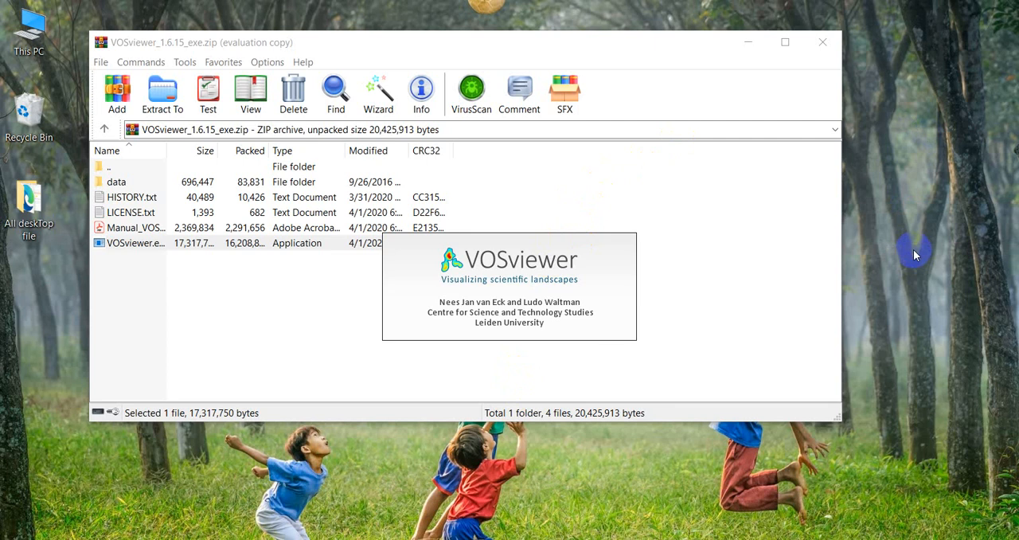
{"action": "mouse_move", "coordinate": [720, 264]}
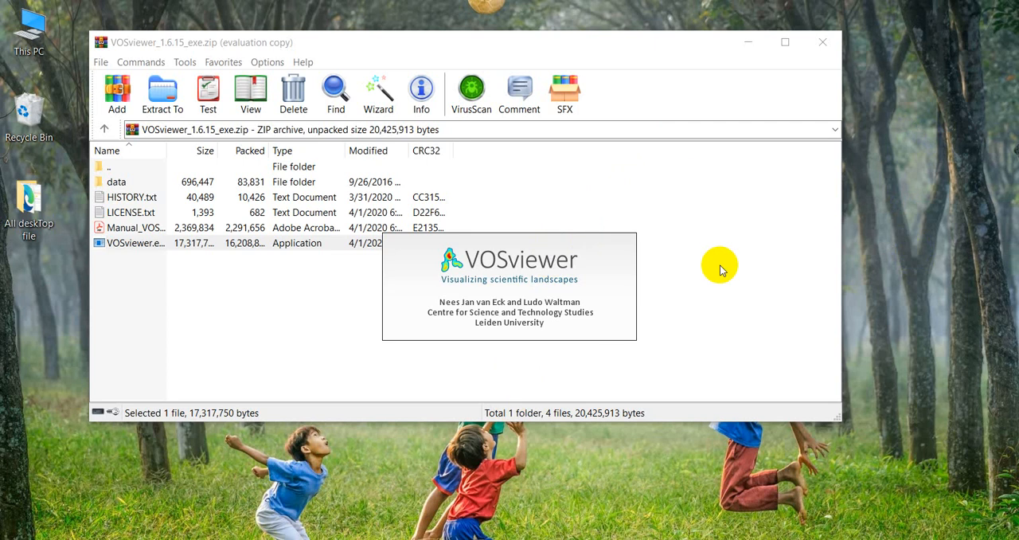
{"action": "mouse_move", "coordinate": [538, 459]}
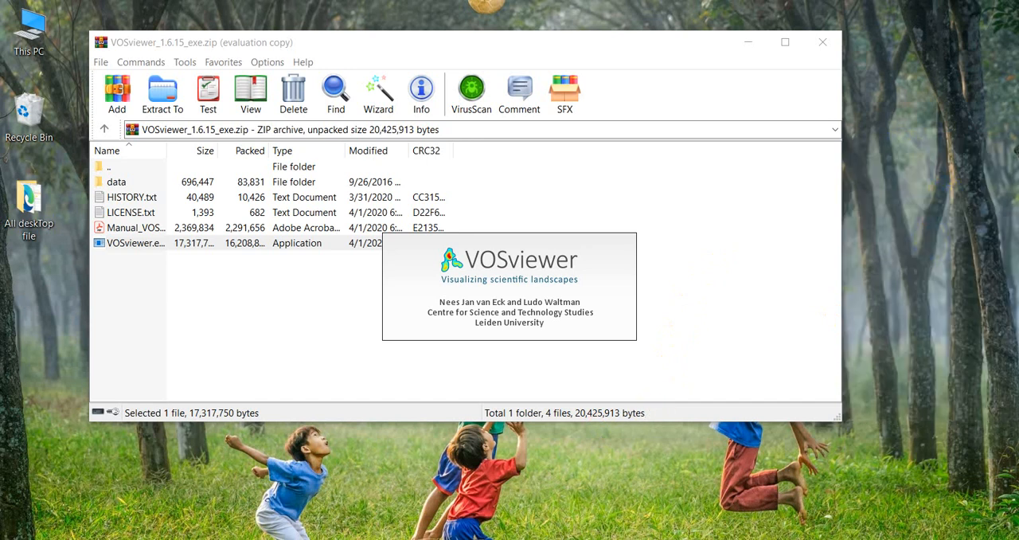
{"action": "mouse_move", "coordinate": [533, 443]}
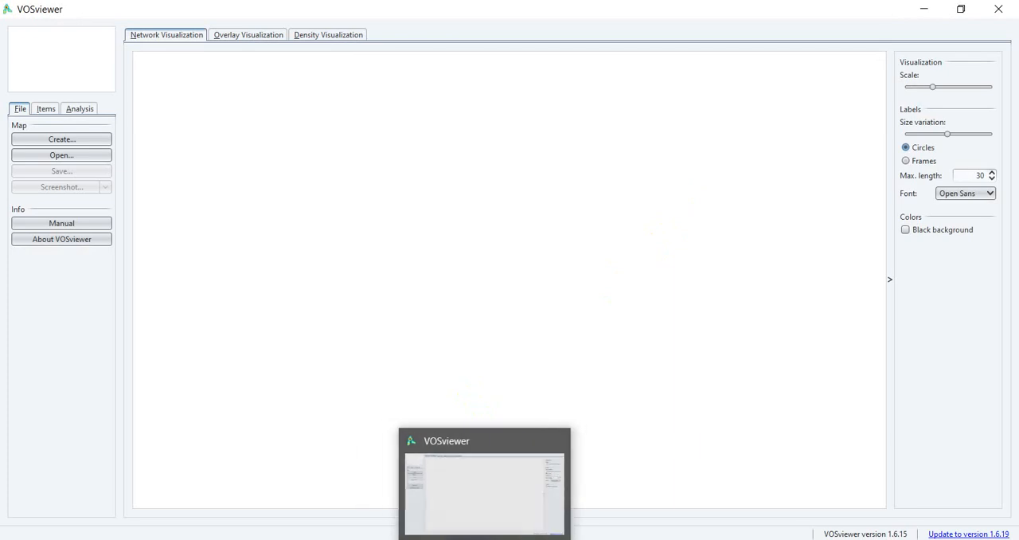
{"action": "mouse_move", "coordinate": [564, 440]}
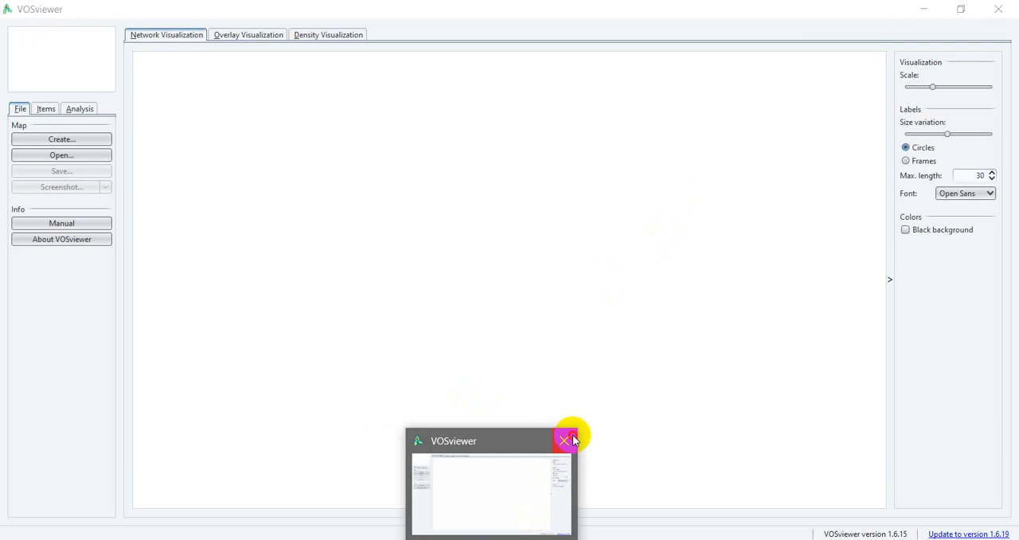
Step: Switch the empty VOSviewer map to the Density Visualization view
{"action": "left_click", "coordinate": [563, 439]}
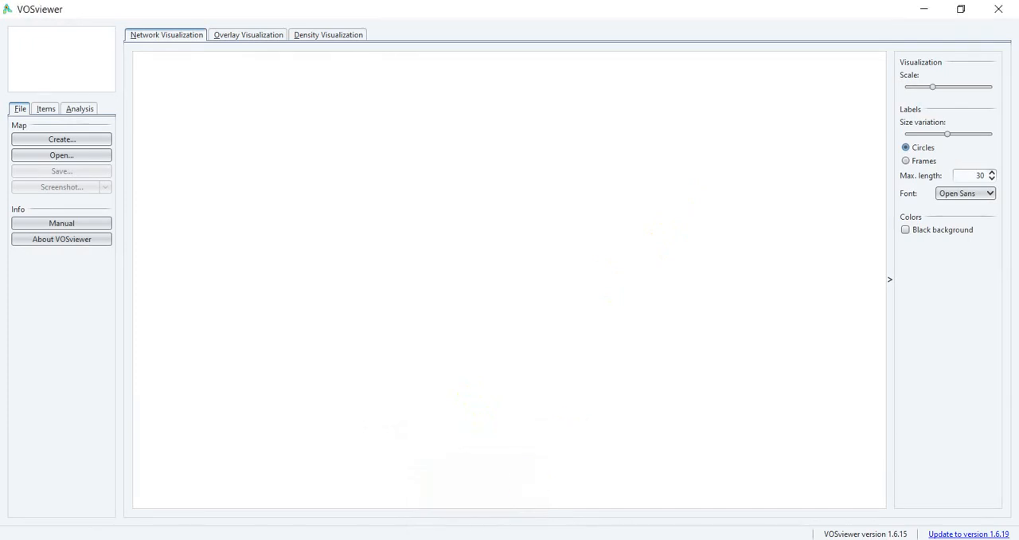
{"action": "mouse_move", "coordinate": [624, 93]}
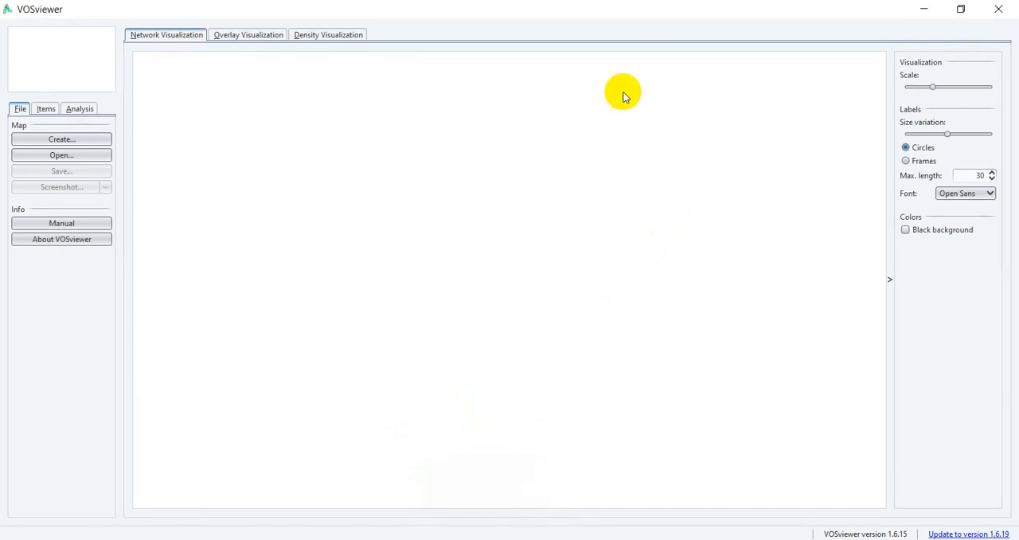
{"action": "mouse_move", "coordinate": [204, 78]}
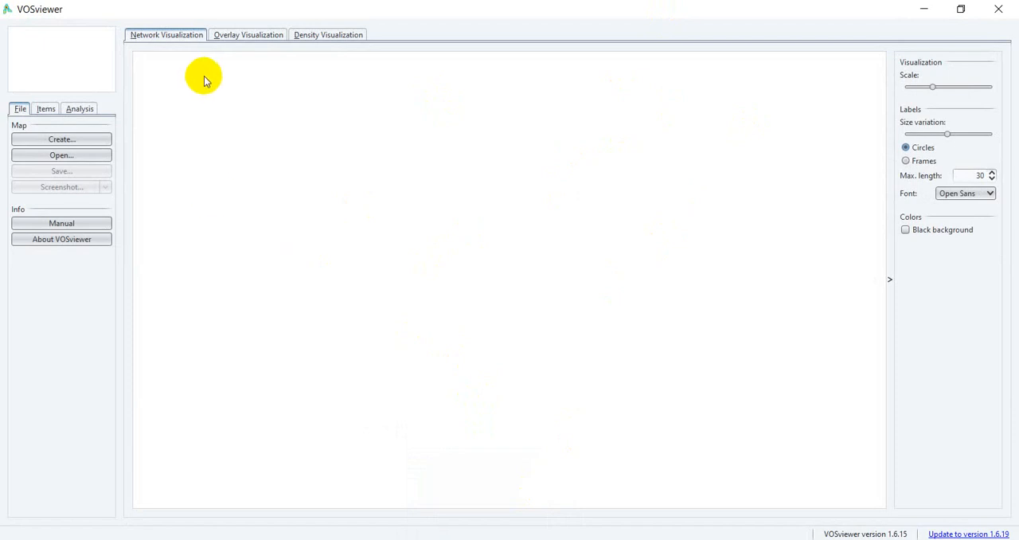
{"action": "mouse_move", "coordinate": [274, 54]}
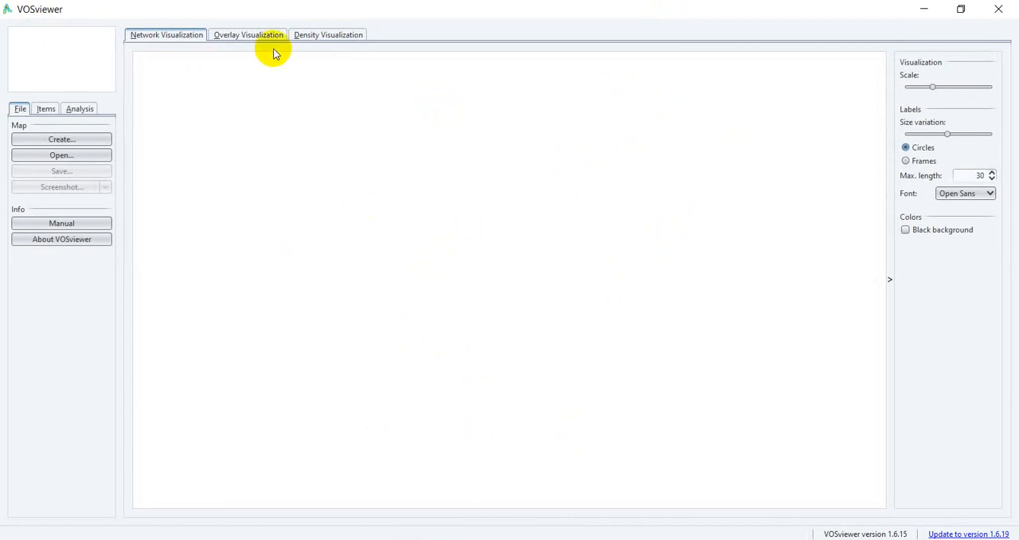
{"action": "mouse_move", "coordinate": [567, 157]}
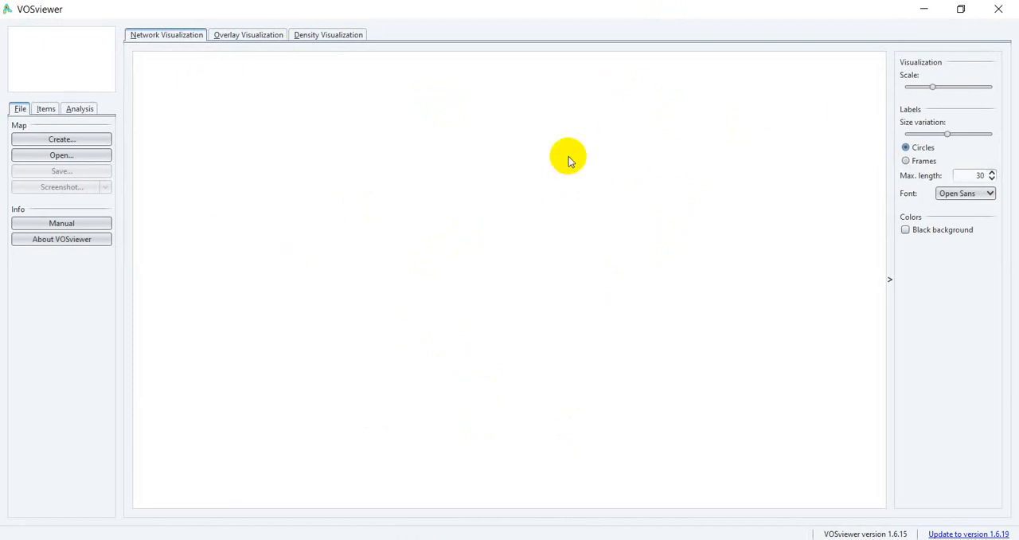
{"action": "mouse_move", "coordinate": [230, 145]}
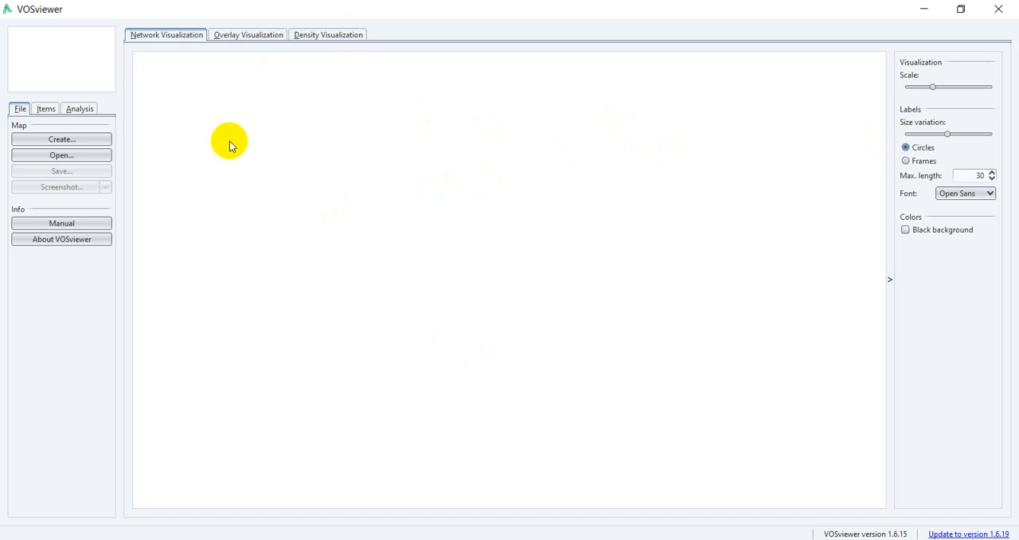
{"action": "mouse_move", "coordinate": [151, 67]}
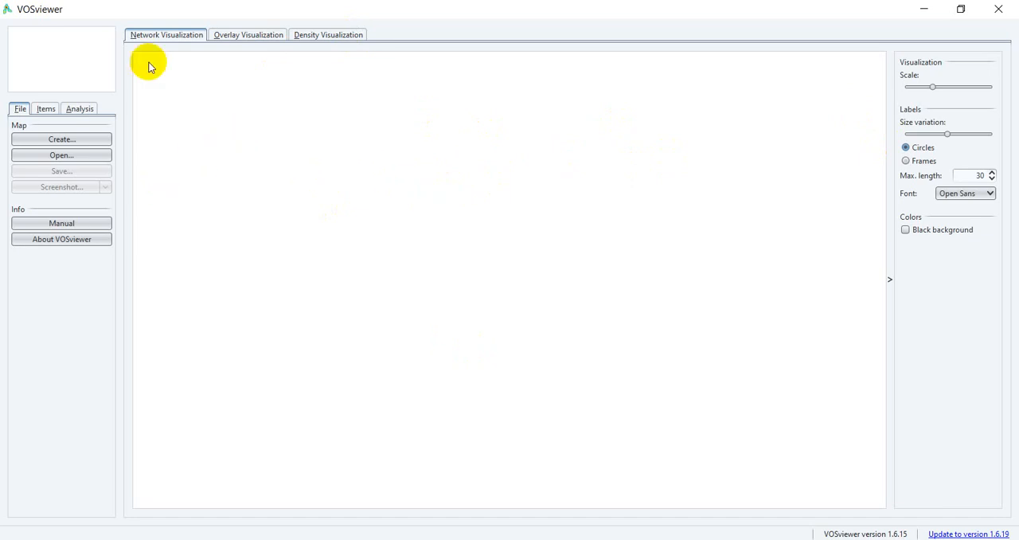
{"action": "mouse_move", "coordinate": [436, 202]}
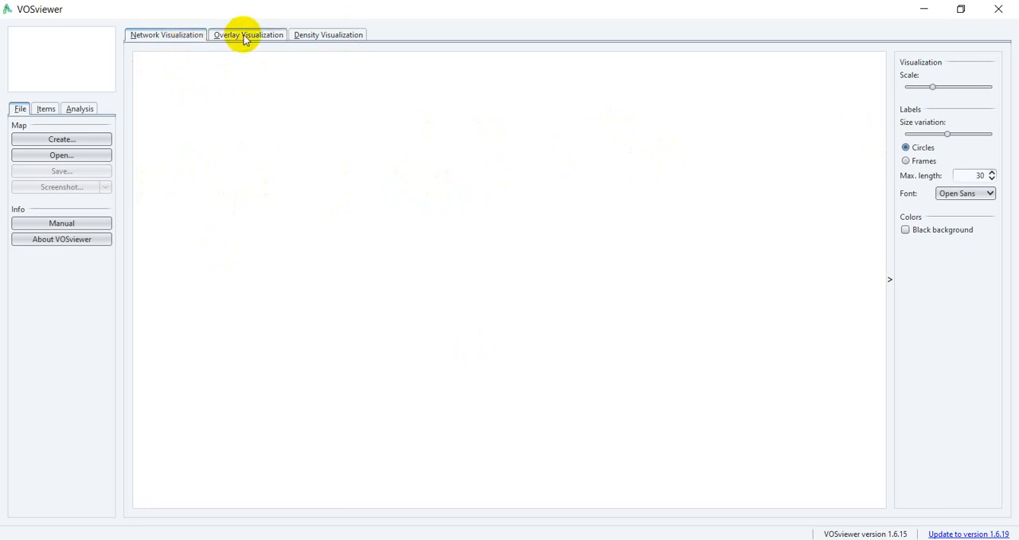
{"action": "left_click", "coordinate": [328, 35]}
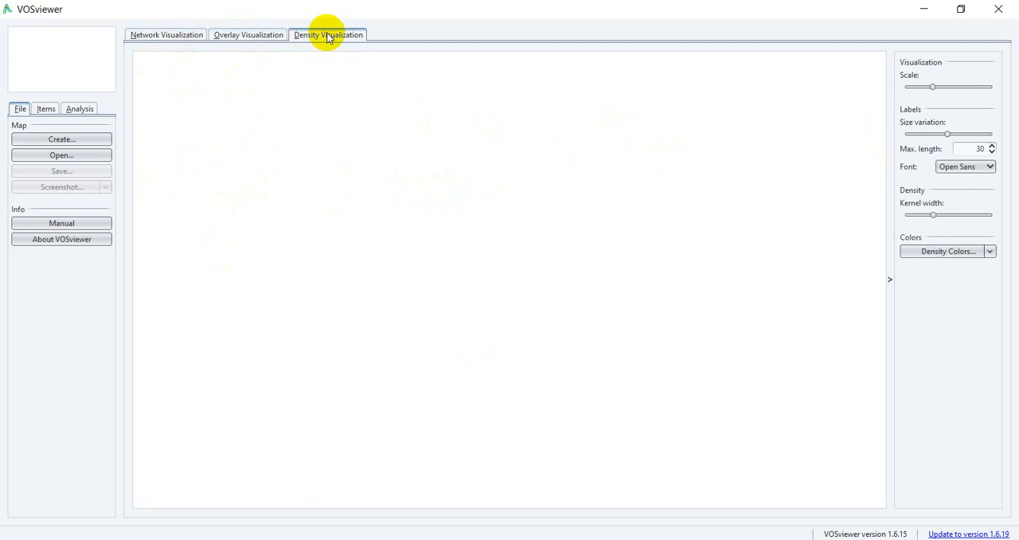
{"action": "mouse_move", "coordinate": [558, 57]}
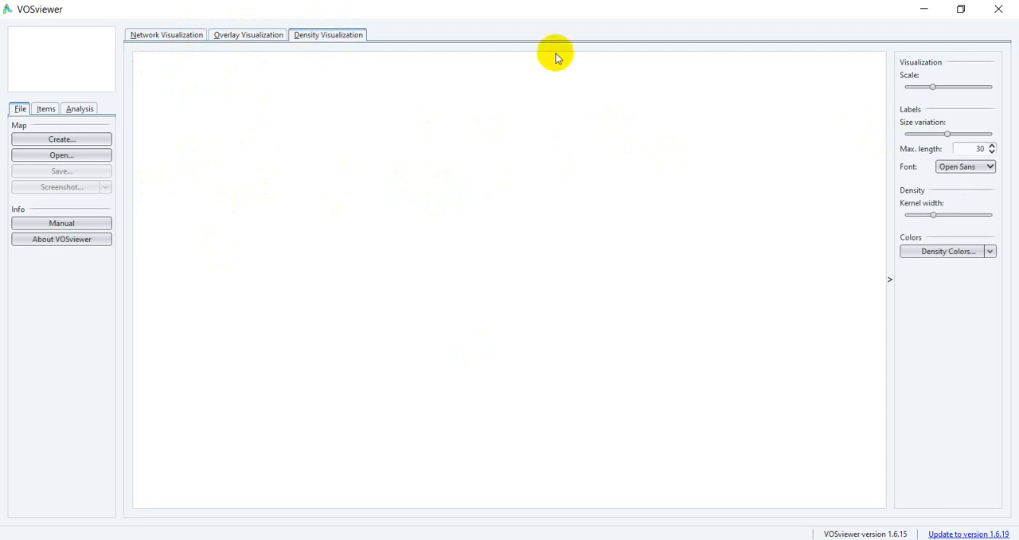
{"action": "mouse_move", "coordinate": [893, 89]}
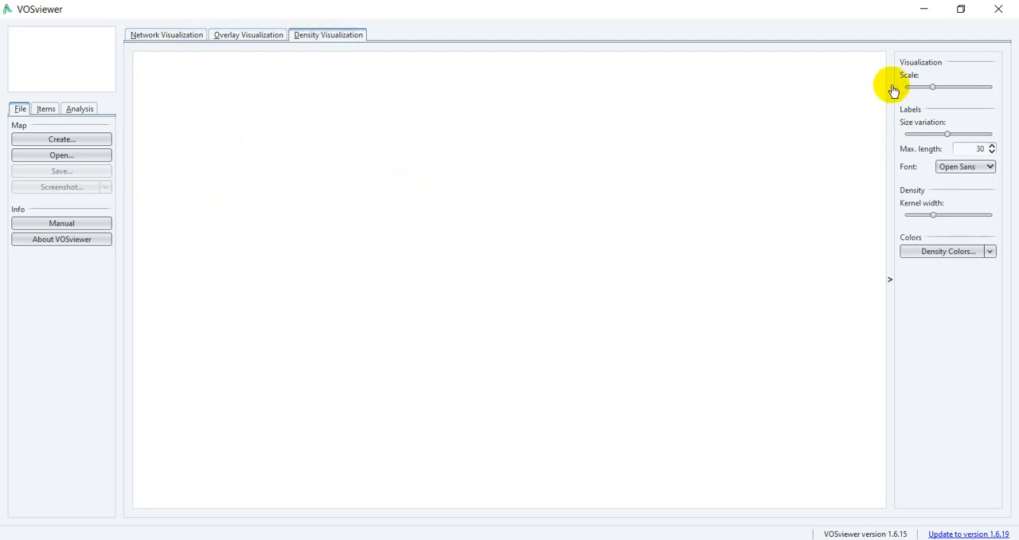
{"action": "mouse_move", "coordinate": [908, 159]}
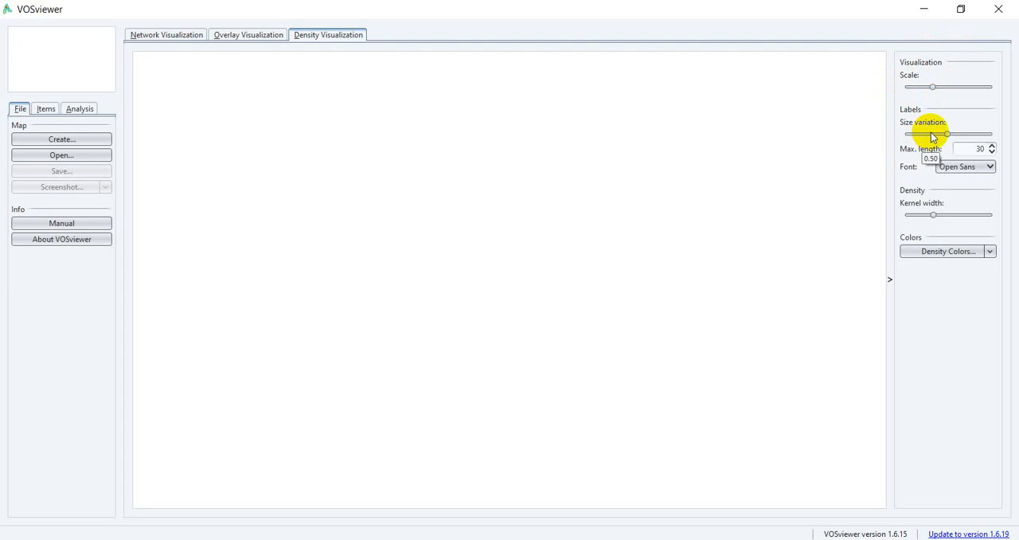
{"action": "mouse_move", "coordinate": [904, 231]}
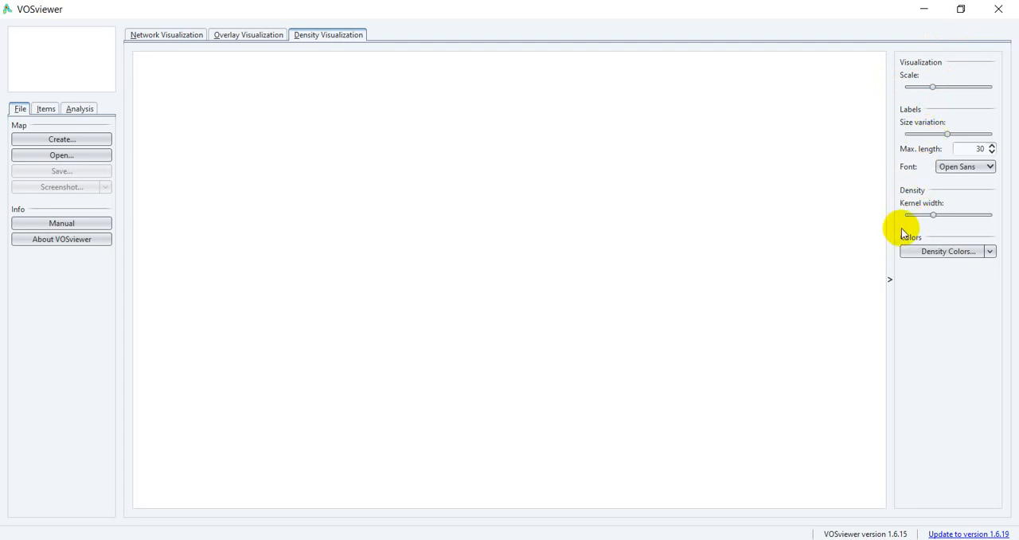
{"action": "mouse_move", "coordinate": [443, 120]}
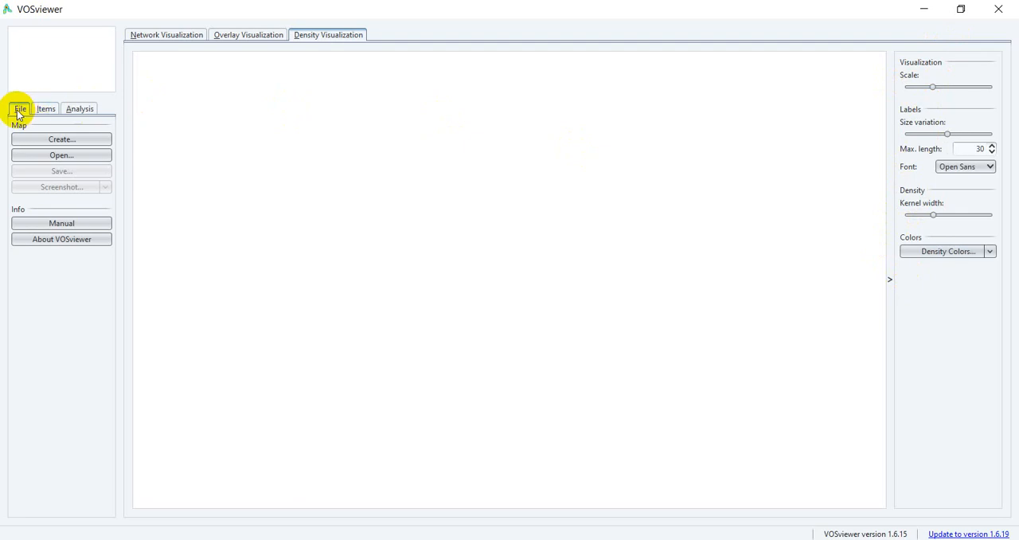
{"action": "mouse_move", "coordinate": [44, 108]}
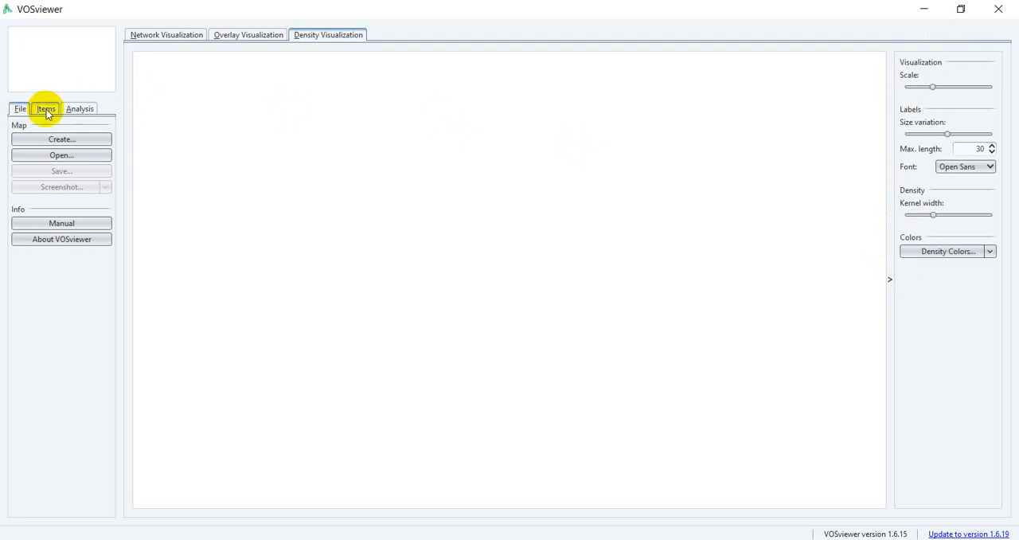
{"action": "mouse_move", "coordinate": [79, 109]}
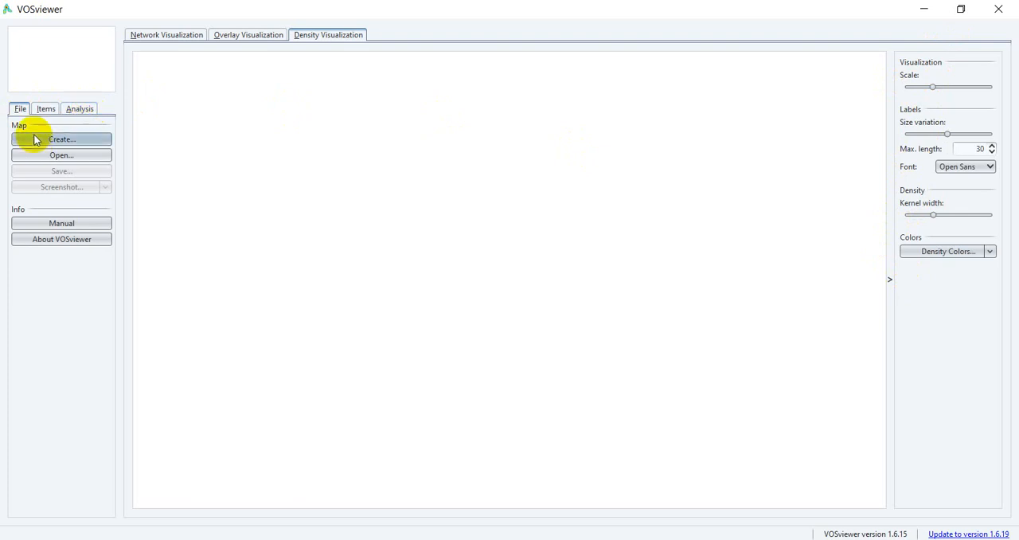
{"action": "mouse_move", "coordinate": [80, 154]}
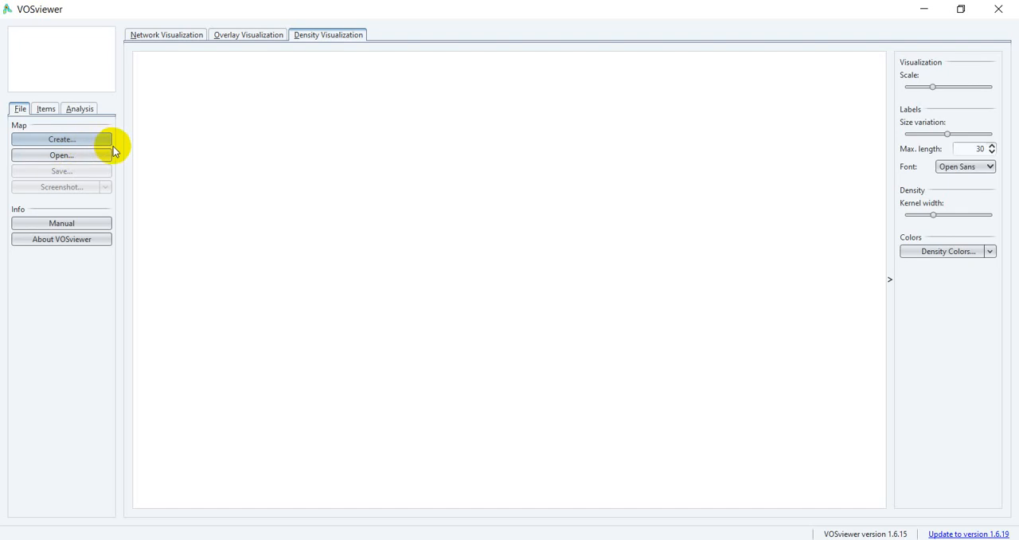
{"action": "mouse_move", "coordinate": [80, 156]}
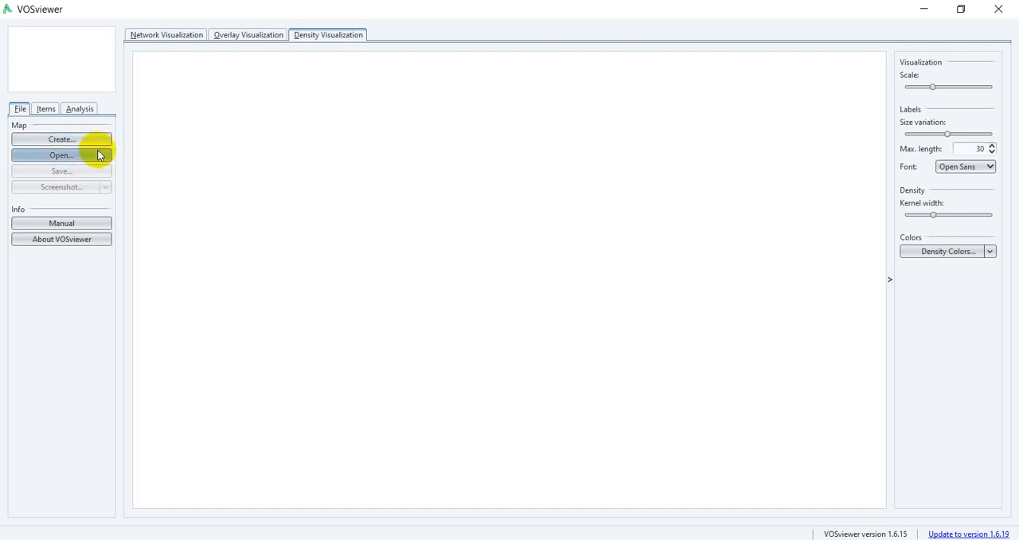
{"action": "mouse_move", "coordinate": [94, 168]}
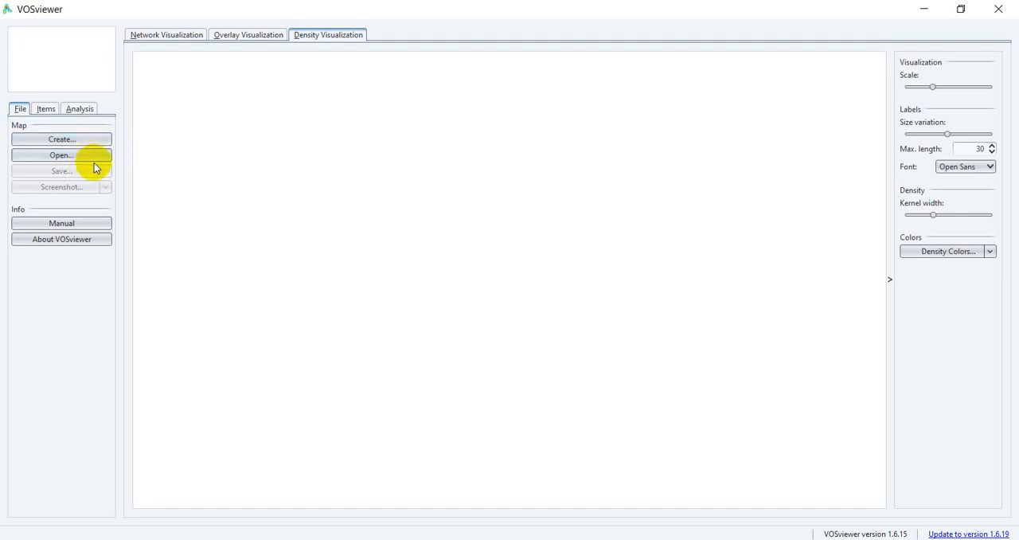
{"action": "mouse_move", "coordinate": [21, 218]}
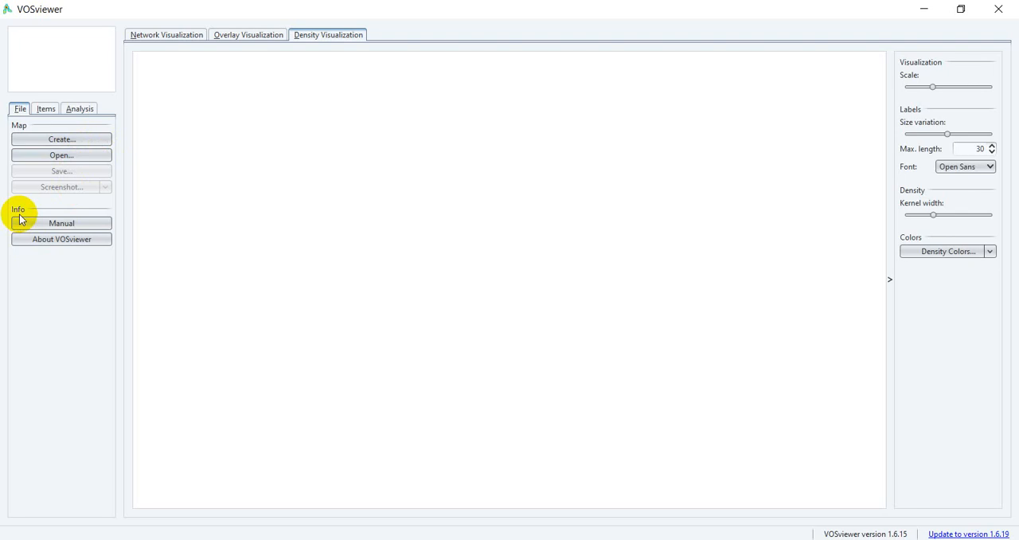
{"action": "mouse_move", "coordinate": [94, 196]}
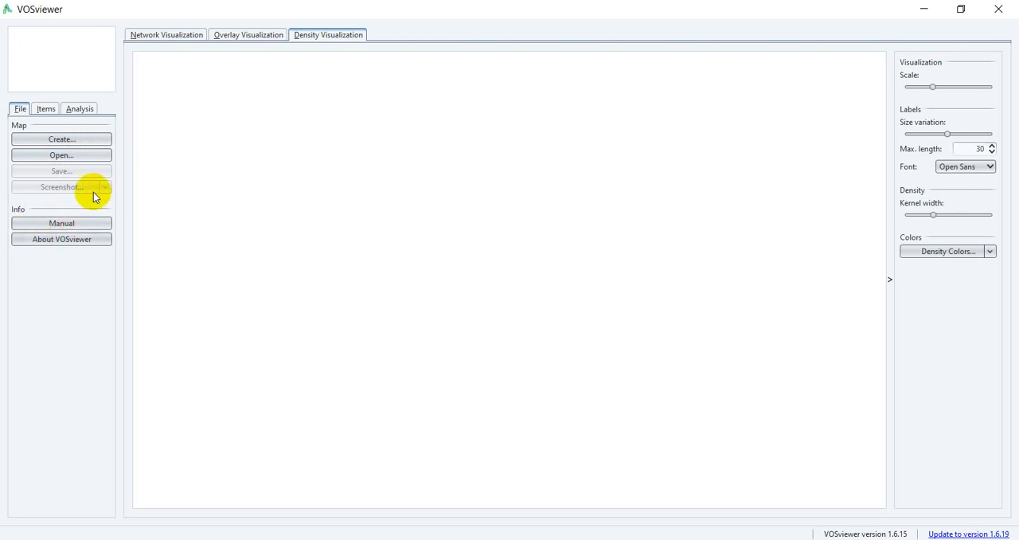
{"action": "mouse_move", "coordinate": [111, 239]}
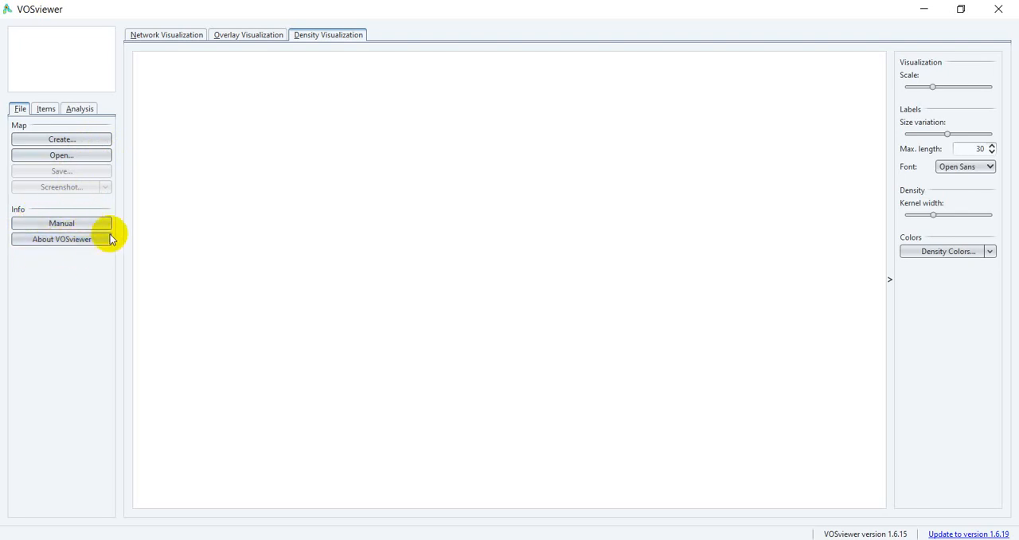
{"action": "mouse_move", "coordinate": [112, 271]}
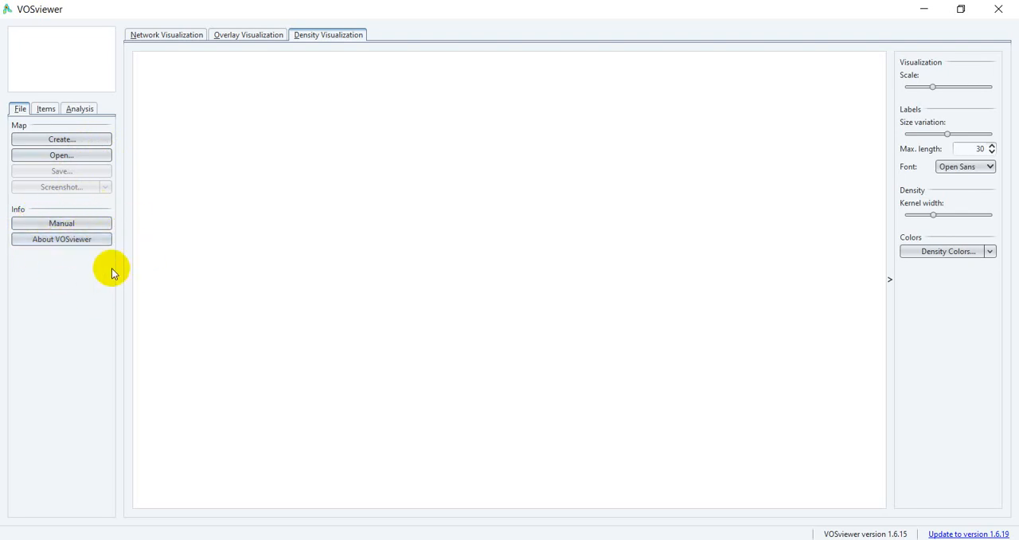
{"action": "mouse_move", "coordinate": [166, 191]}
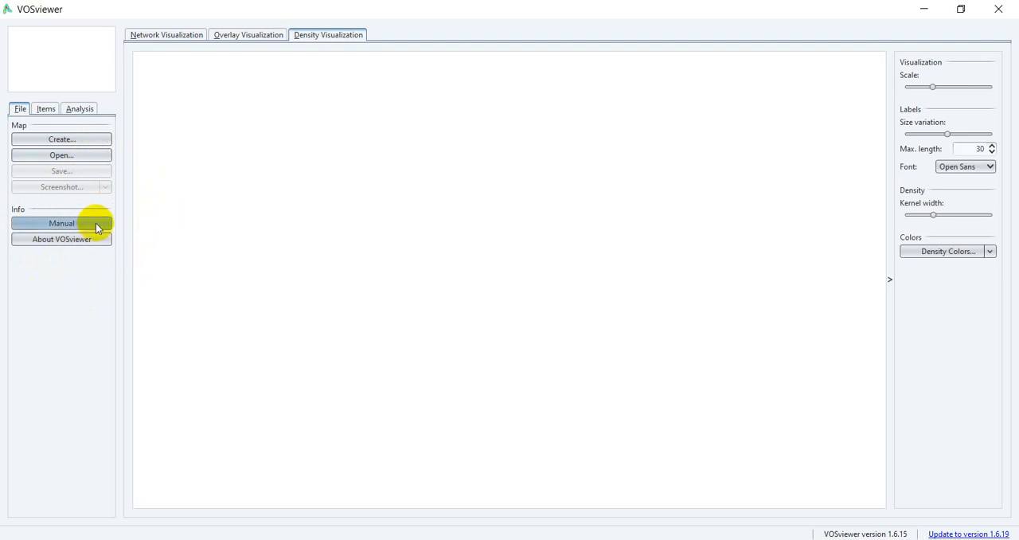
{"action": "left_click", "coordinate": [61, 223]}
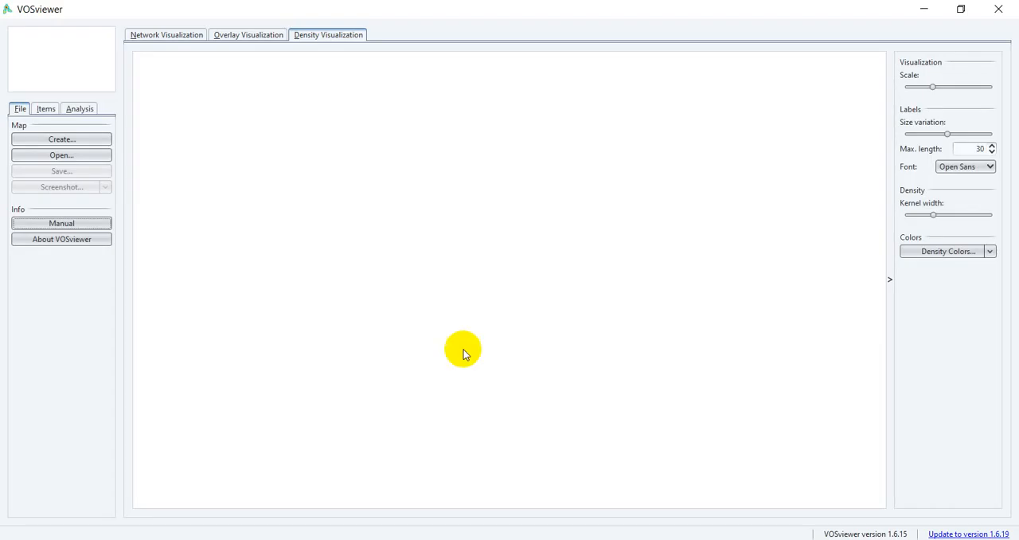
{"action": "mouse_move", "coordinate": [223, 245]}
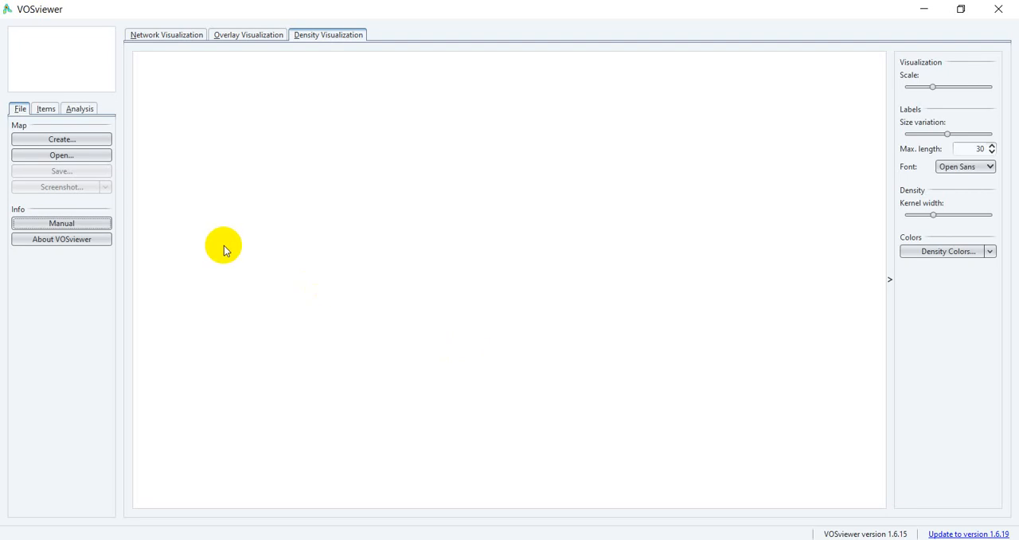
{"action": "mouse_move", "coordinate": [124, 229]}
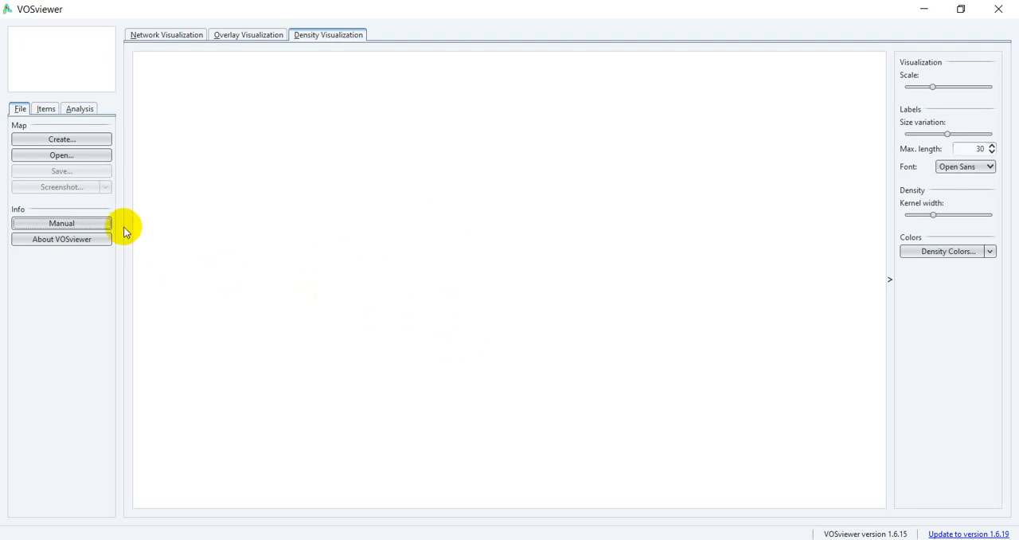
{"action": "left_click", "coordinate": [60, 239]}
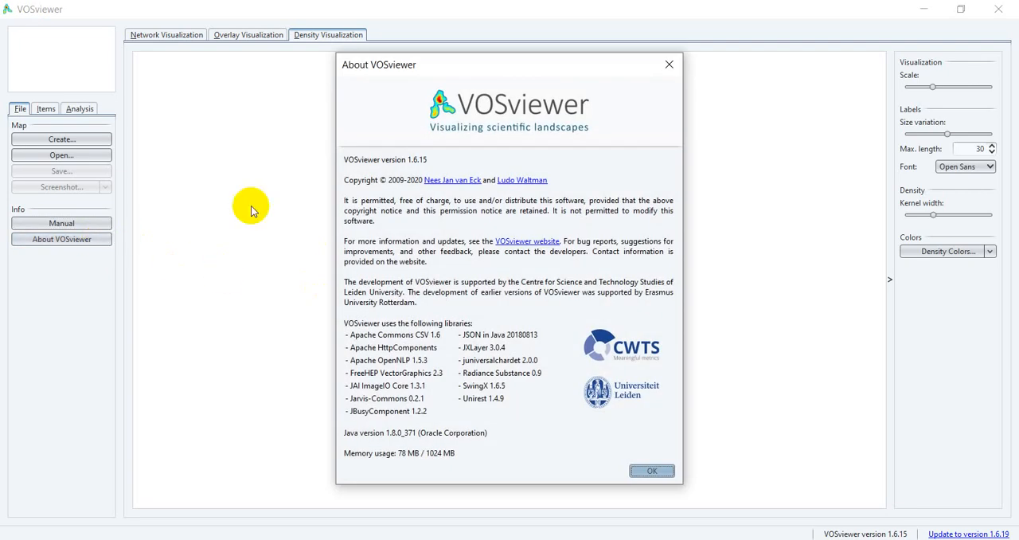
{"action": "mouse_move", "coordinate": [405, 382]}
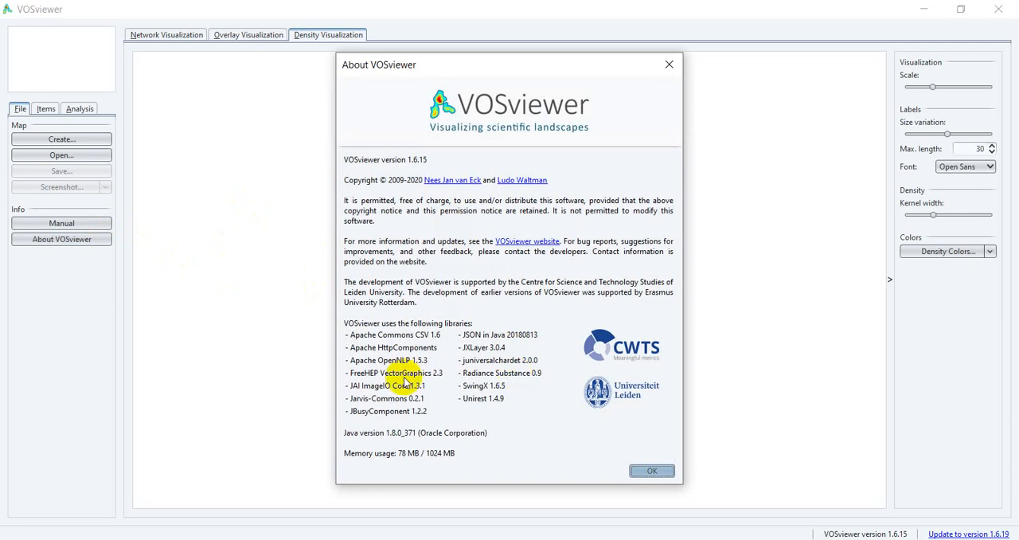
{"action": "mouse_move", "coordinate": [516, 322]}
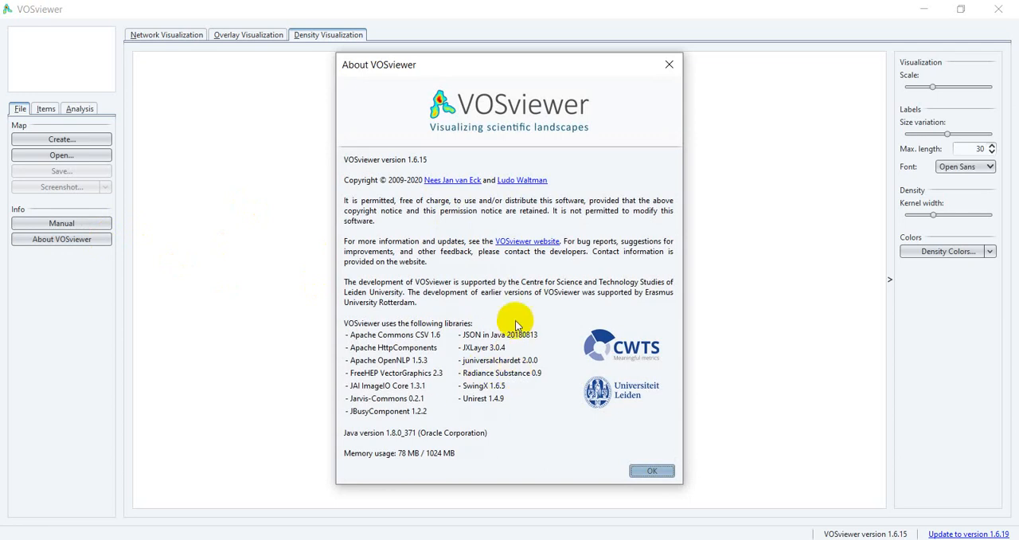
{"action": "mouse_move", "coordinate": [574, 277]}
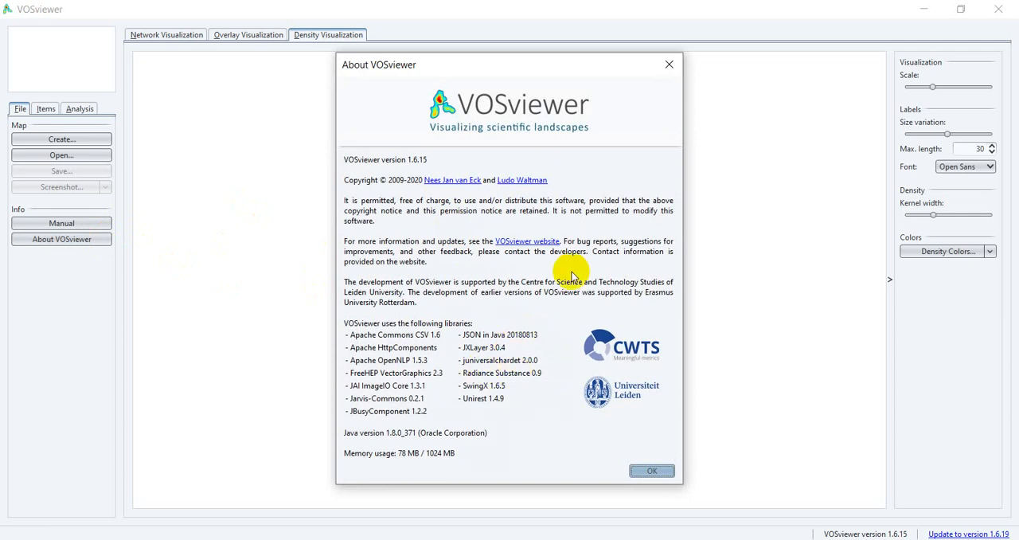
{"action": "mouse_move", "coordinate": [489, 360]}
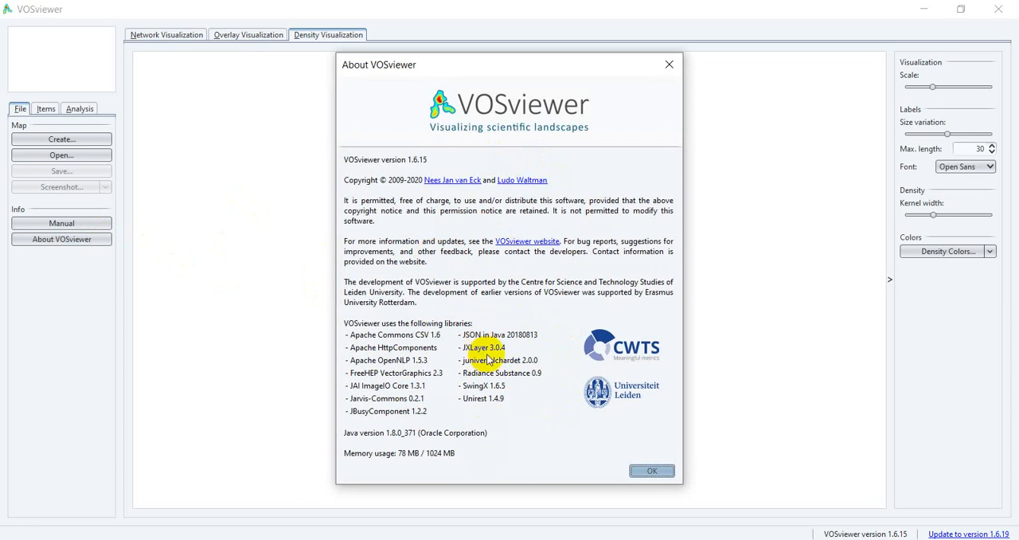
{"action": "mouse_move", "coordinate": [541, 436]}
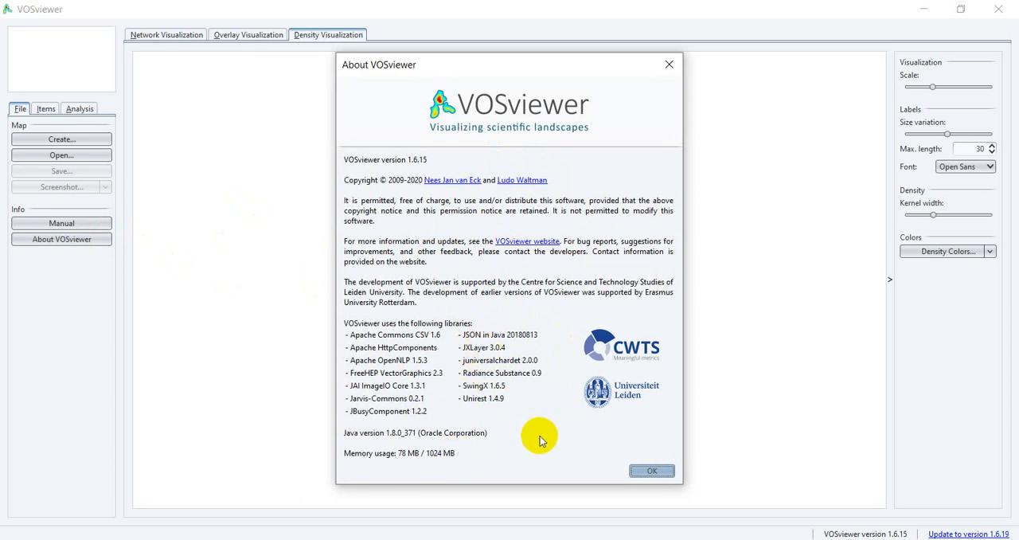
{"action": "mouse_move", "coordinate": [677, 147]}
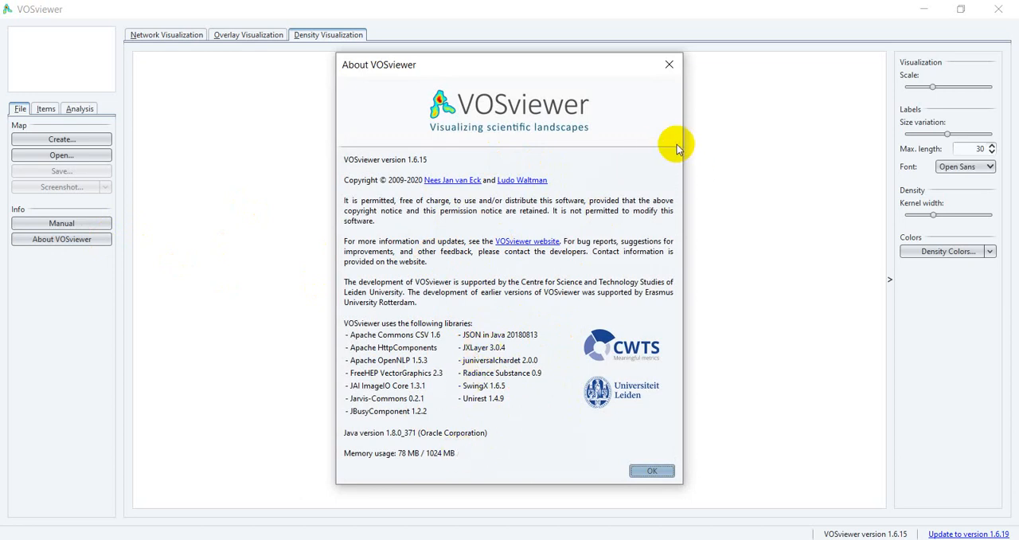
{"action": "mouse_move", "coordinate": [669, 63]}
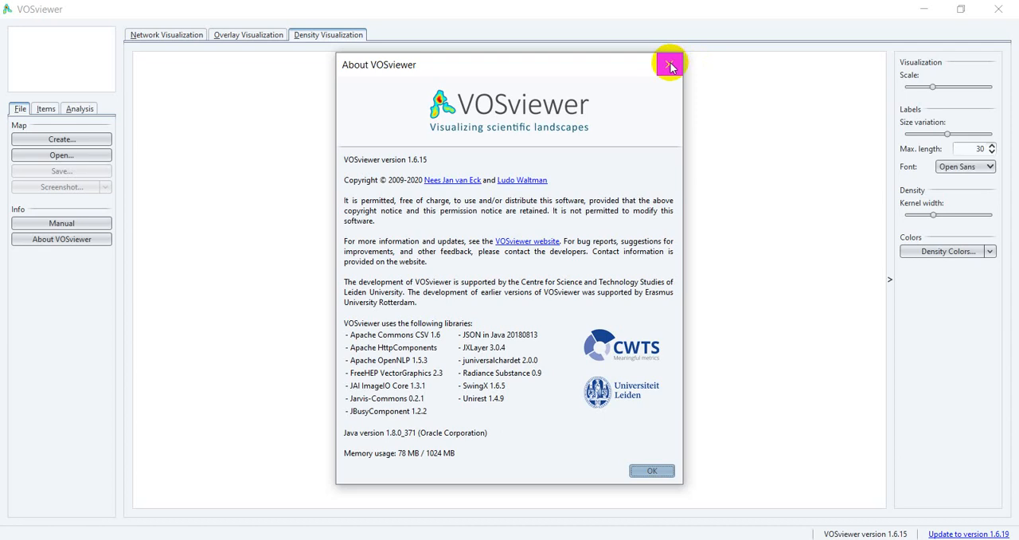
{"action": "left_click", "coordinate": [669, 64]}
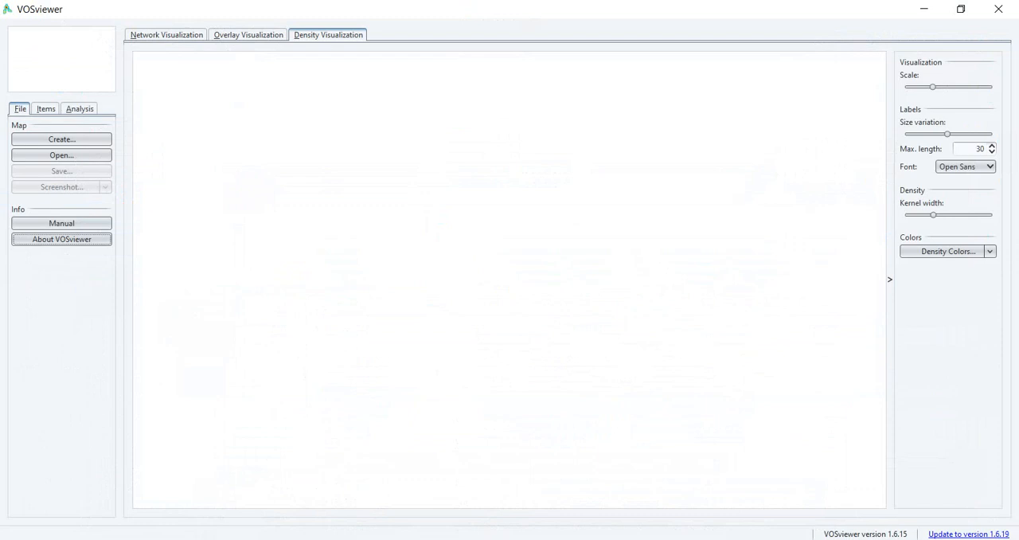
{"action": "left_click", "coordinate": [61, 223]}
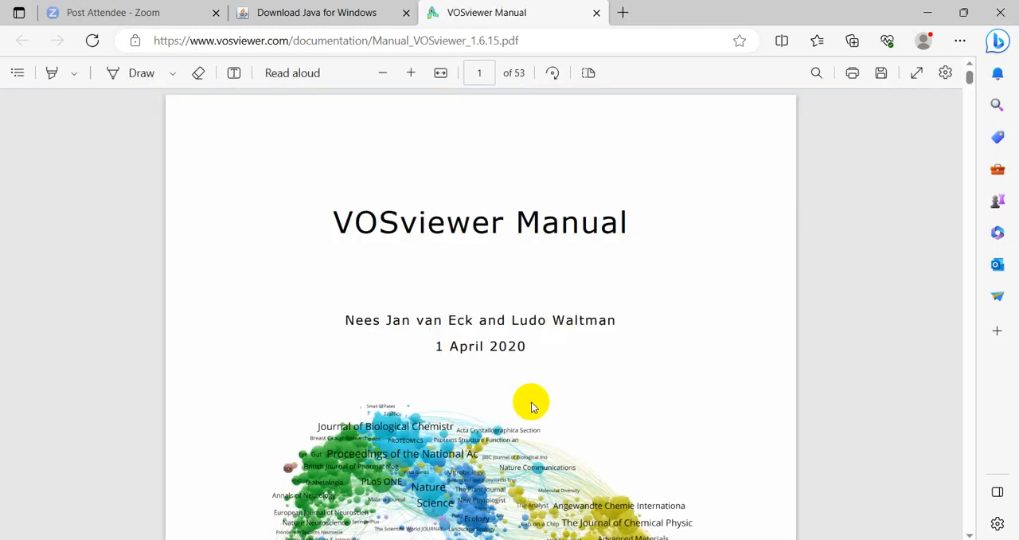
Step: Scroll the VOSviewer manual from its title page down to page 16 on overlay color options
{"action": "scroll", "scroll_direction": "down", "scroll_amount": 3}
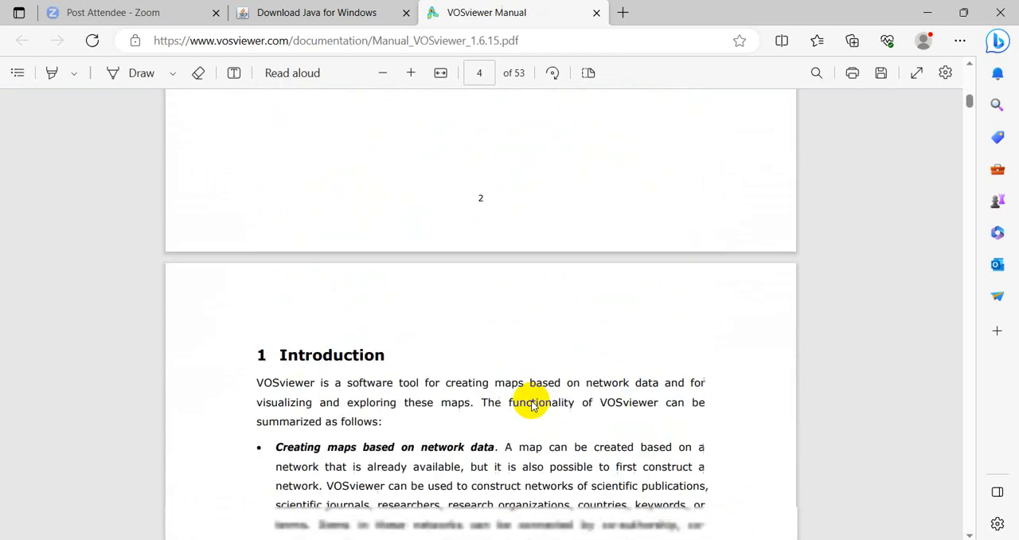
{"action": "scroll", "scroll_direction": "down", "scroll_amount": 3}
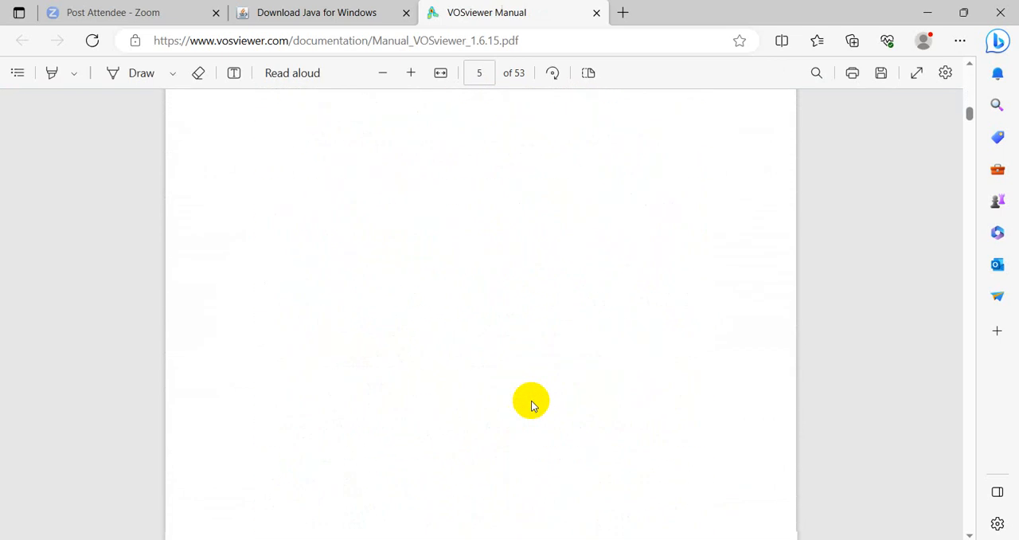
{"action": "scroll", "scroll_direction": "down", "scroll_amount": 3}
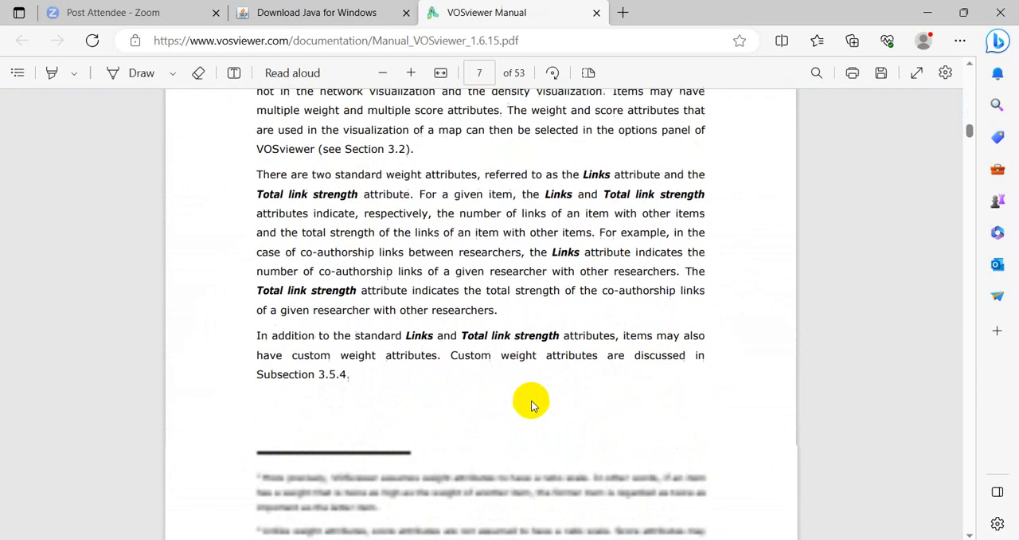
{"action": "scroll", "scroll_direction": "down", "scroll_amount": 3}
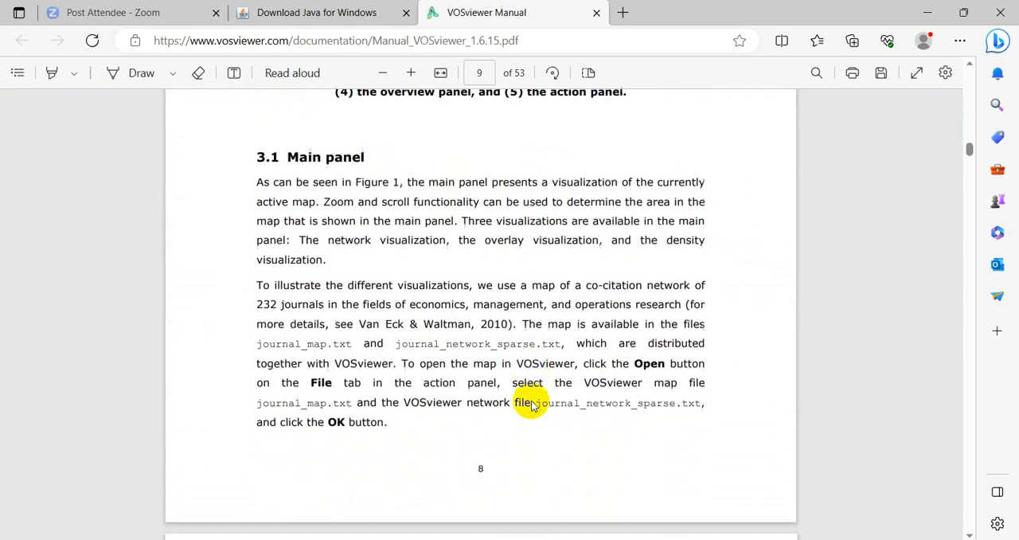
{"action": "scroll", "scroll_direction": "down", "scroll_amount": 3}
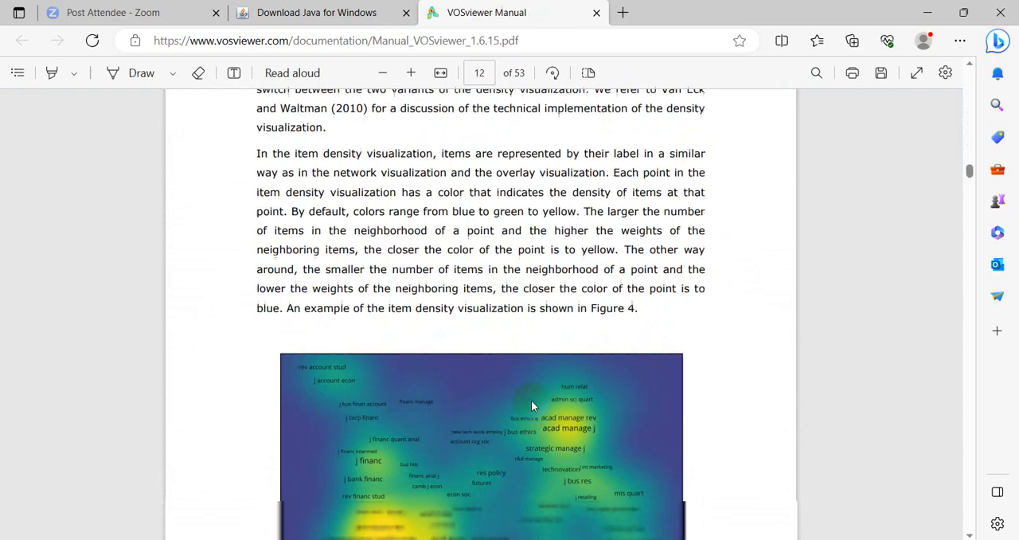
{"action": "scroll", "scroll_direction": "down", "scroll_amount": 3}
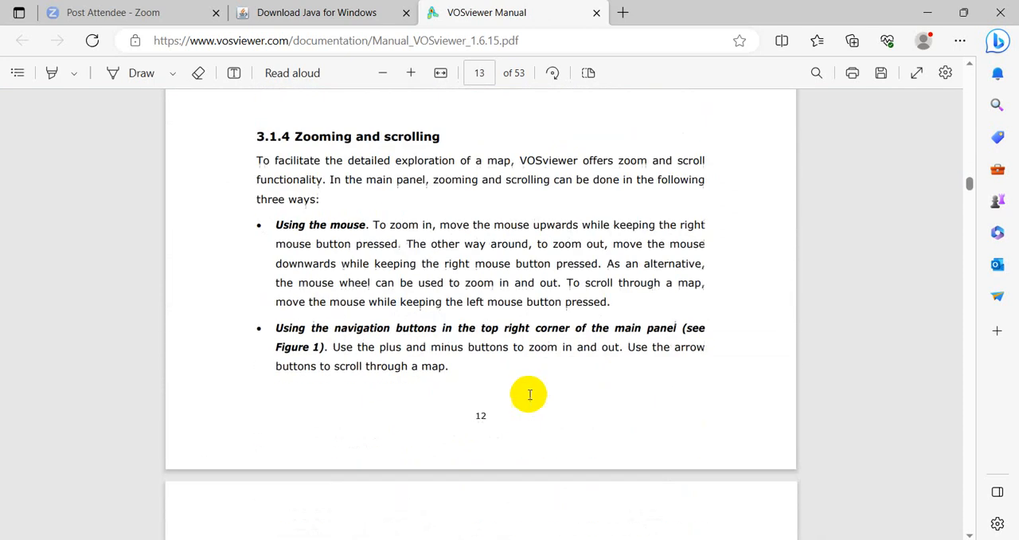
{"action": "scroll", "scroll_direction": "down", "scroll_amount": 3}
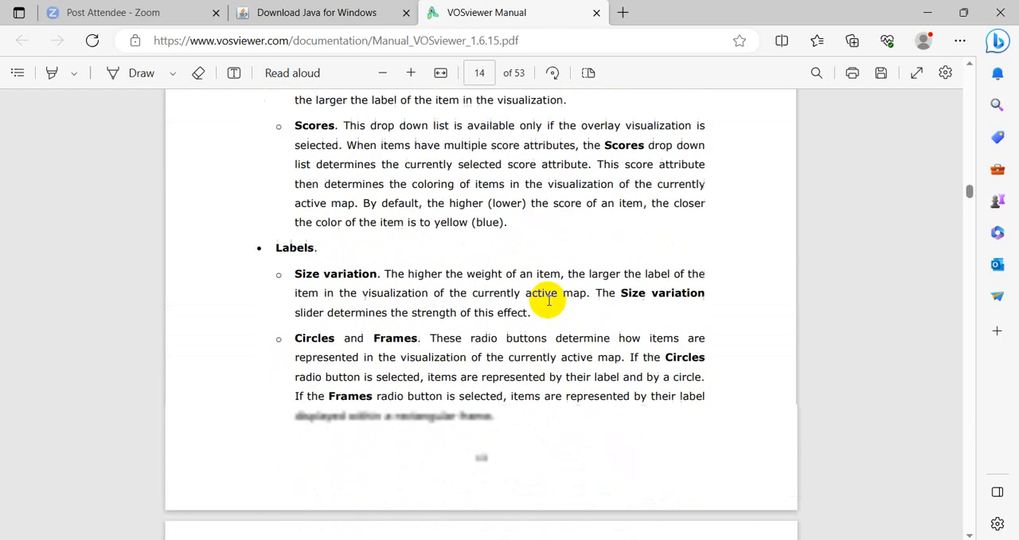
{"action": "scroll", "scroll_direction": "down", "scroll_amount": 3}
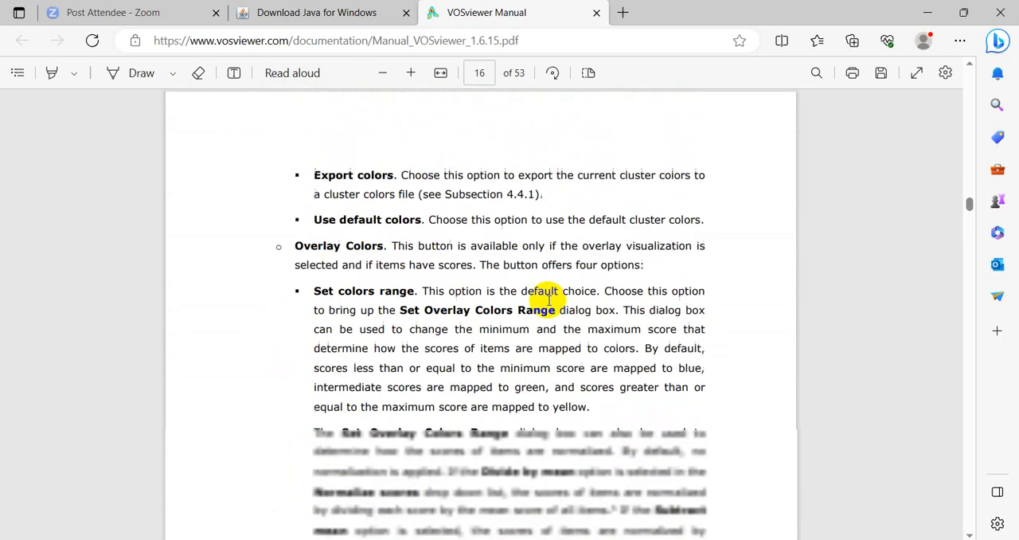
{"action": "scroll", "scroll_direction": "down", "scroll_amount": 3}
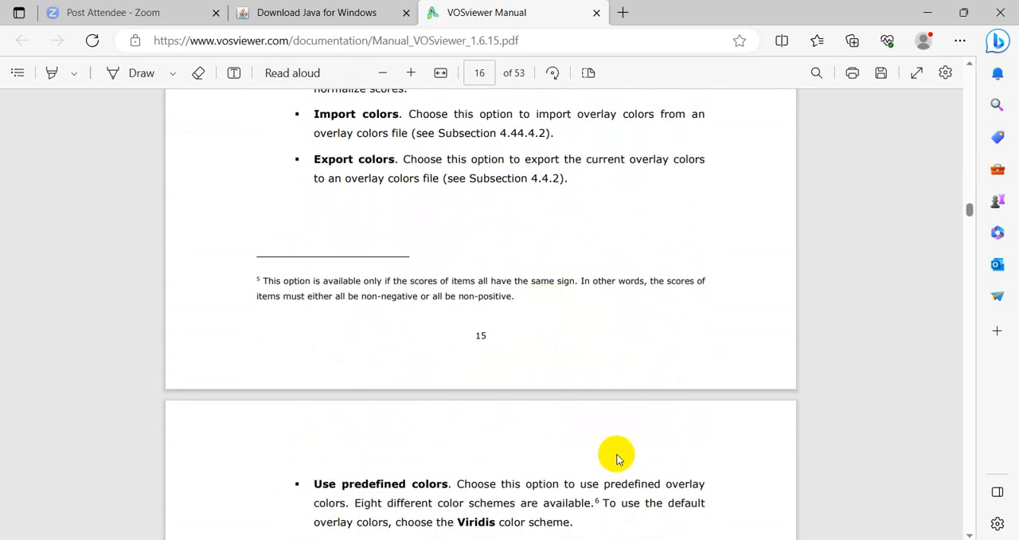